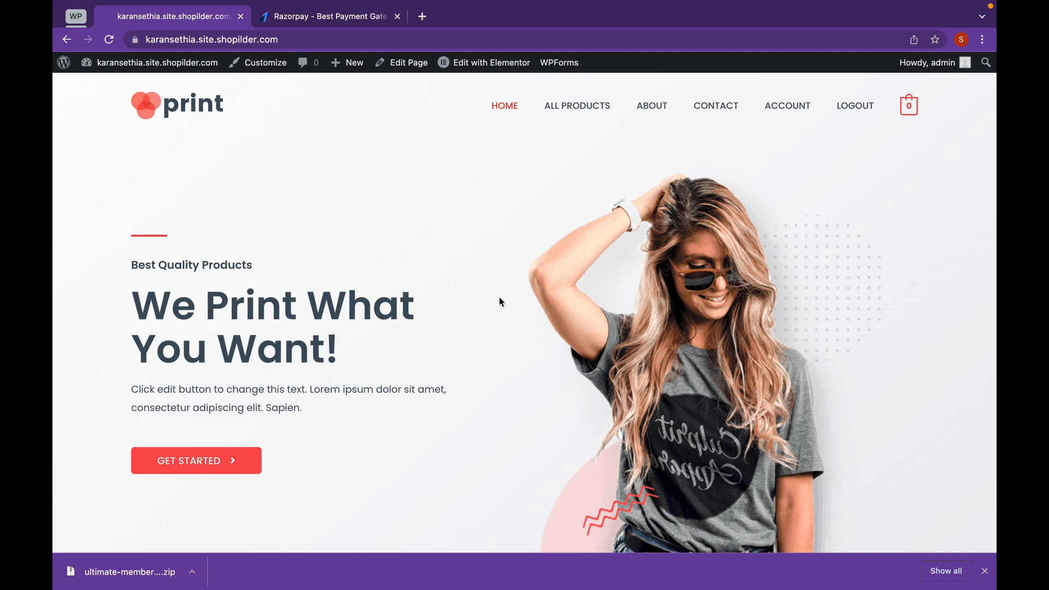
mouse_move(126, 114)
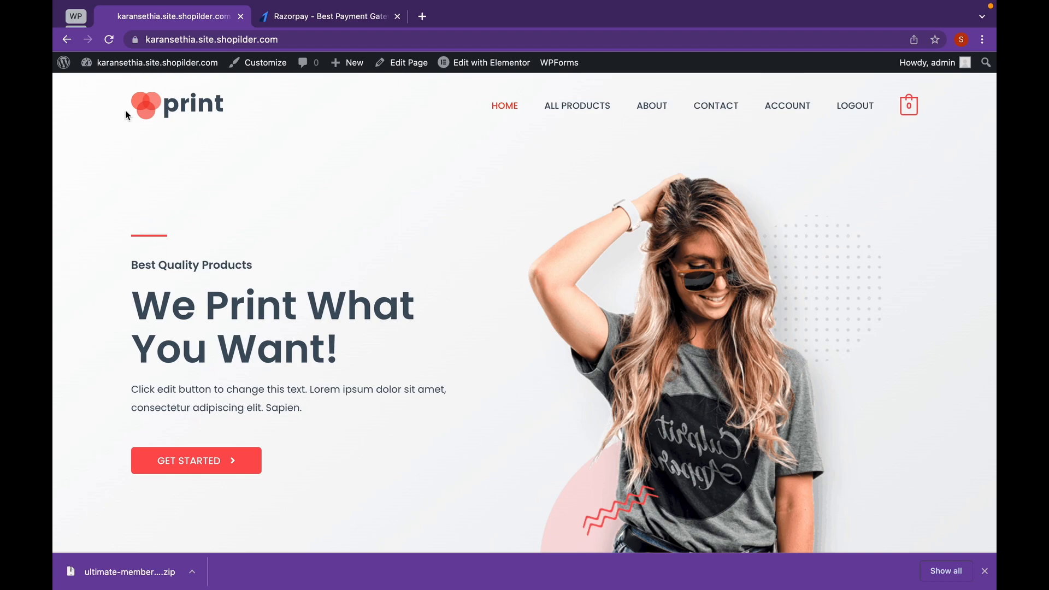
Leave the storefront for the admin dashboard and head to Plugins > Add New.
left_click(158, 62)
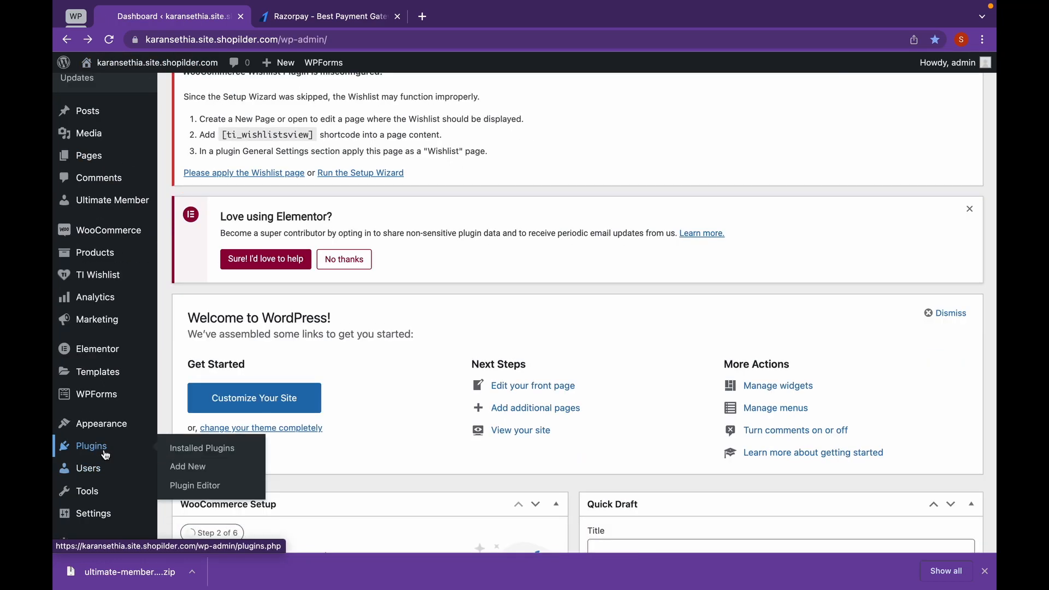
mouse_move(189, 467)
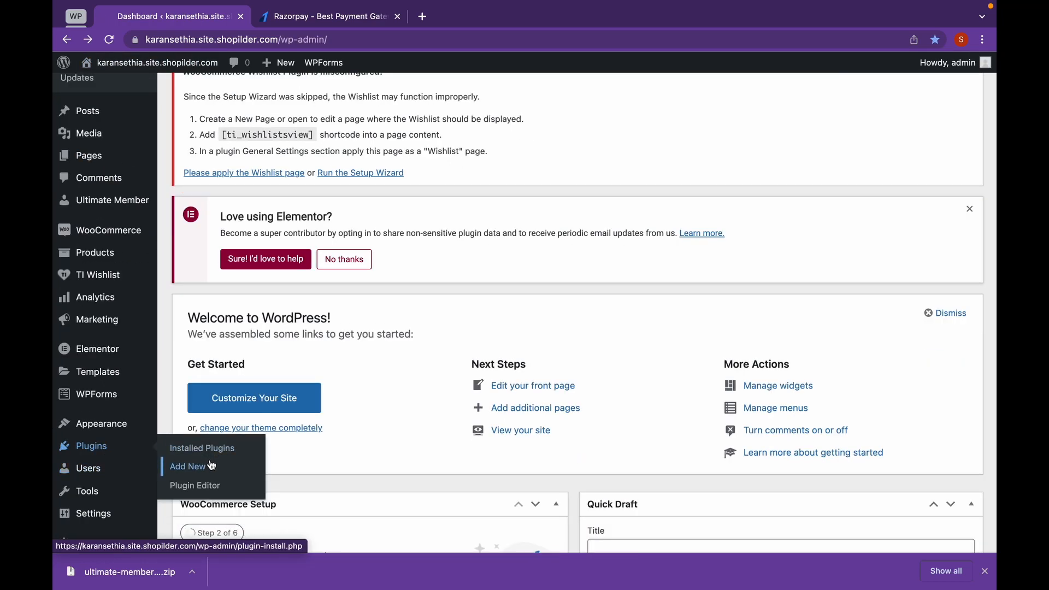
left_click(188, 467)
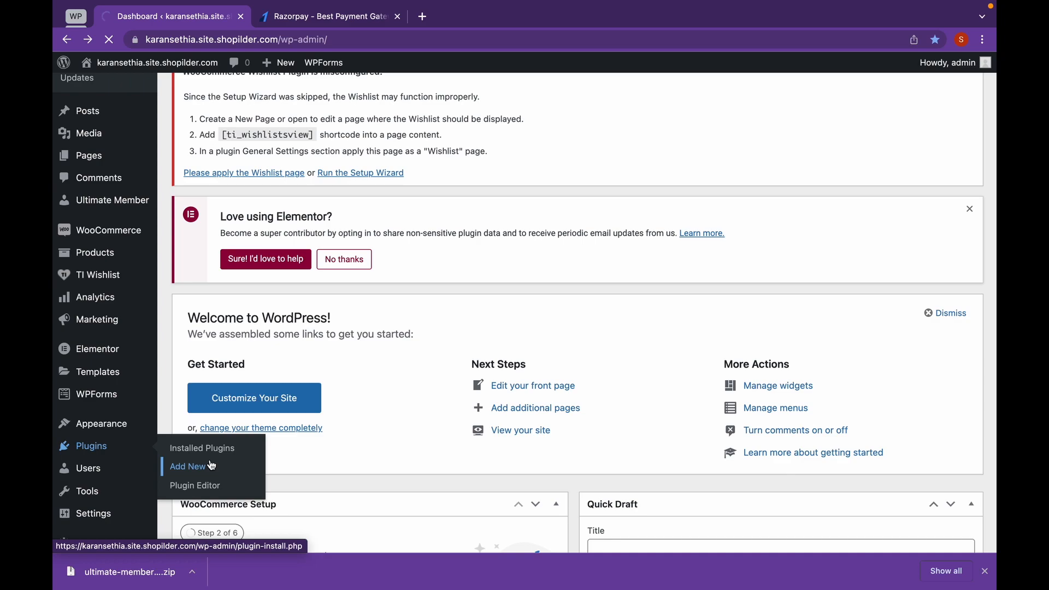
Search the plugin directory for 'razorps' and install Razorpay for WooCommerce.
left_click(188, 467)
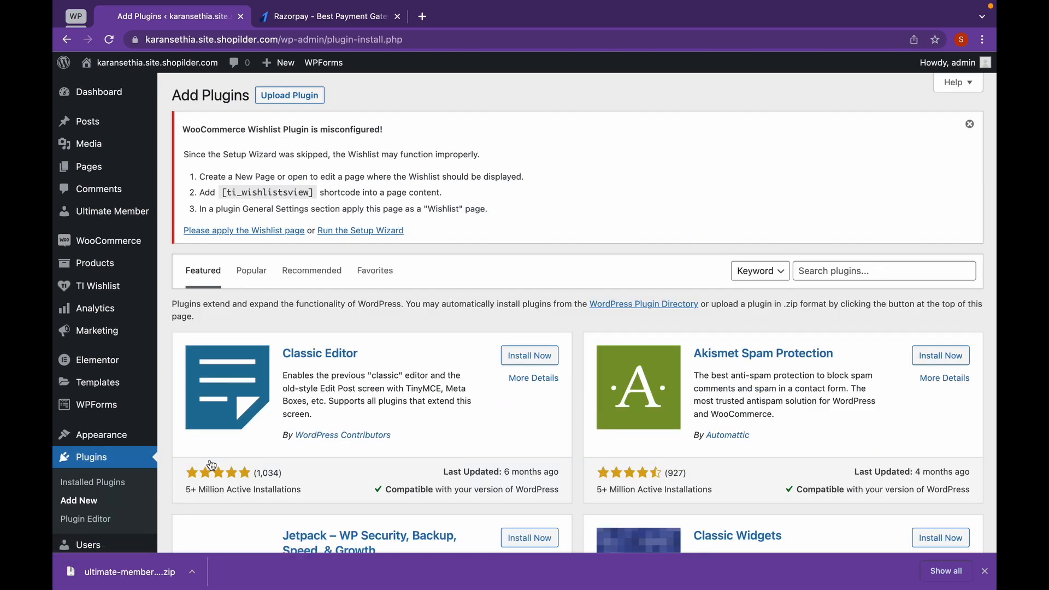
left_click(883, 270)
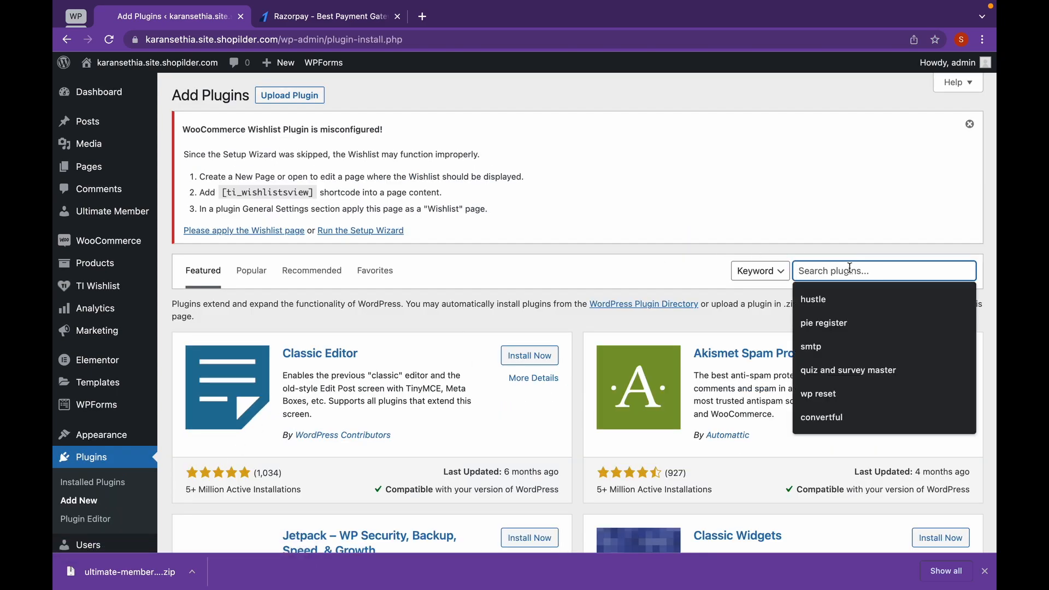
type("razorps")
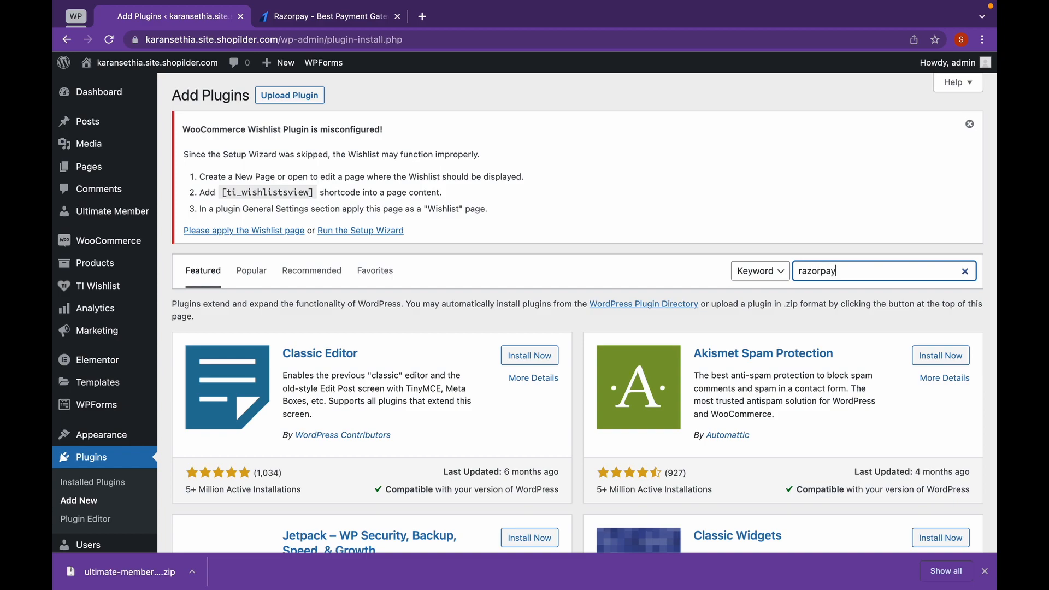
key("Enter")
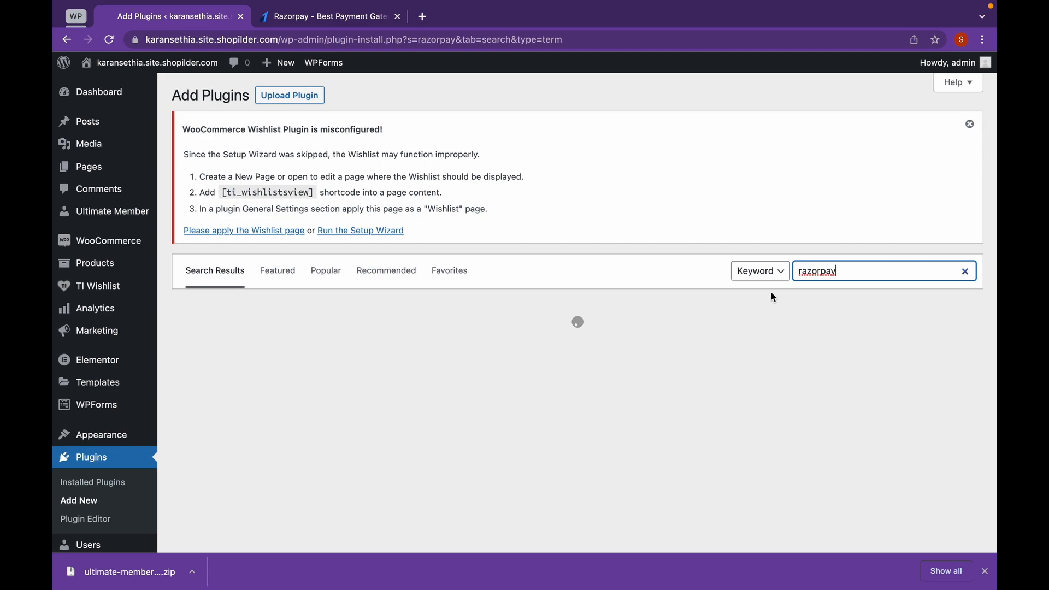
mouse_move(638, 314)
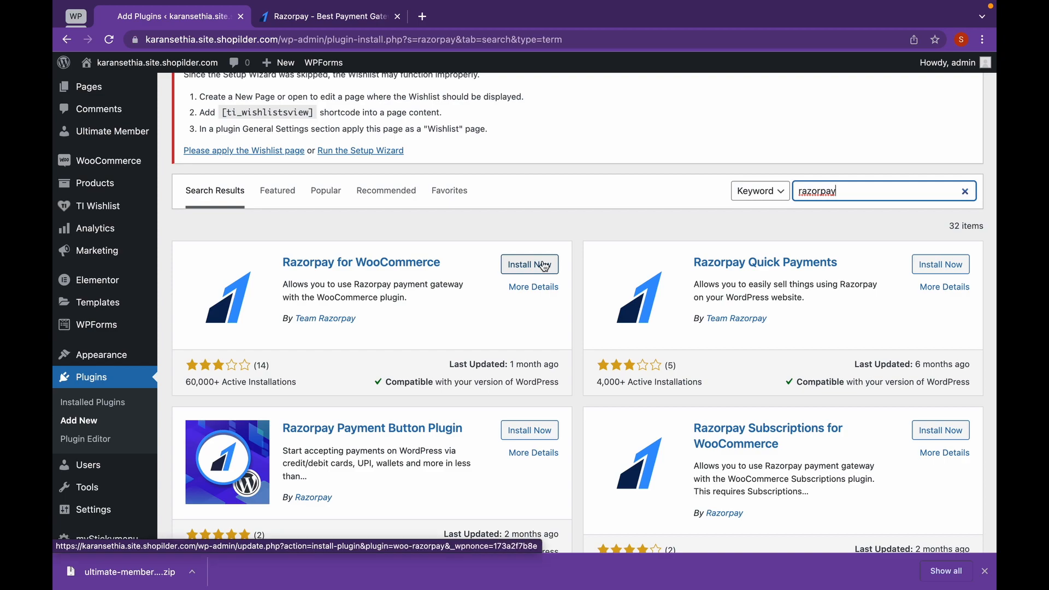
left_click(529, 264)
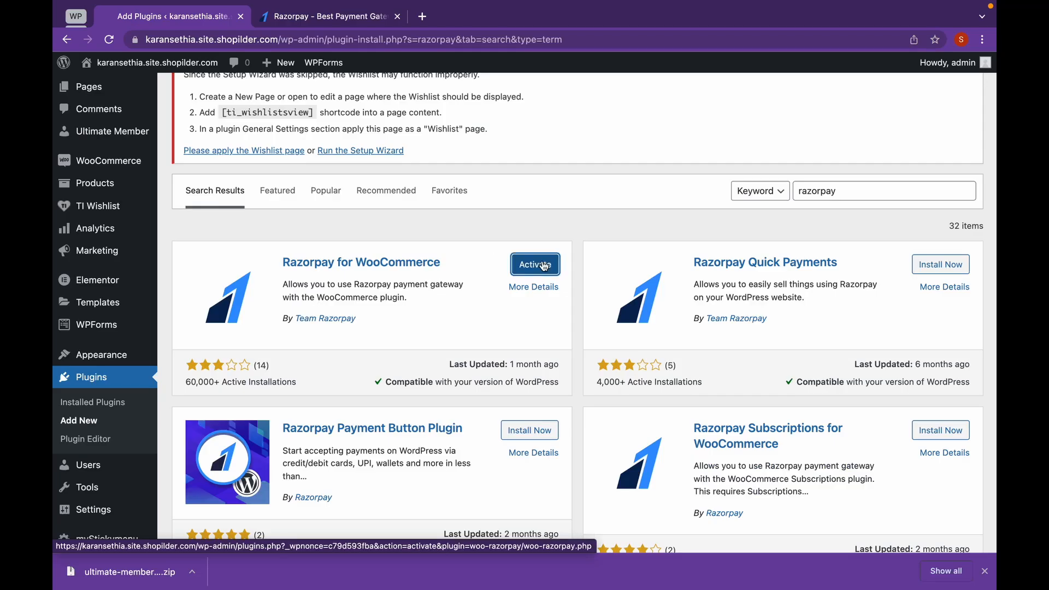
Activate the newly installed Razorpay for WooCommerce plugin.
left_click(535, 265)
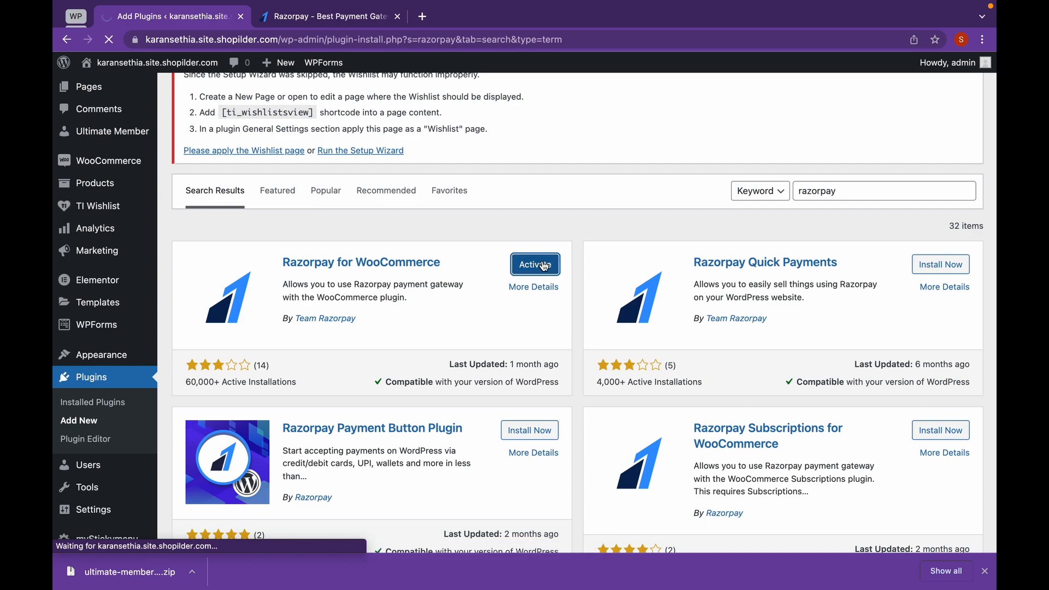
left_click(535, 264)
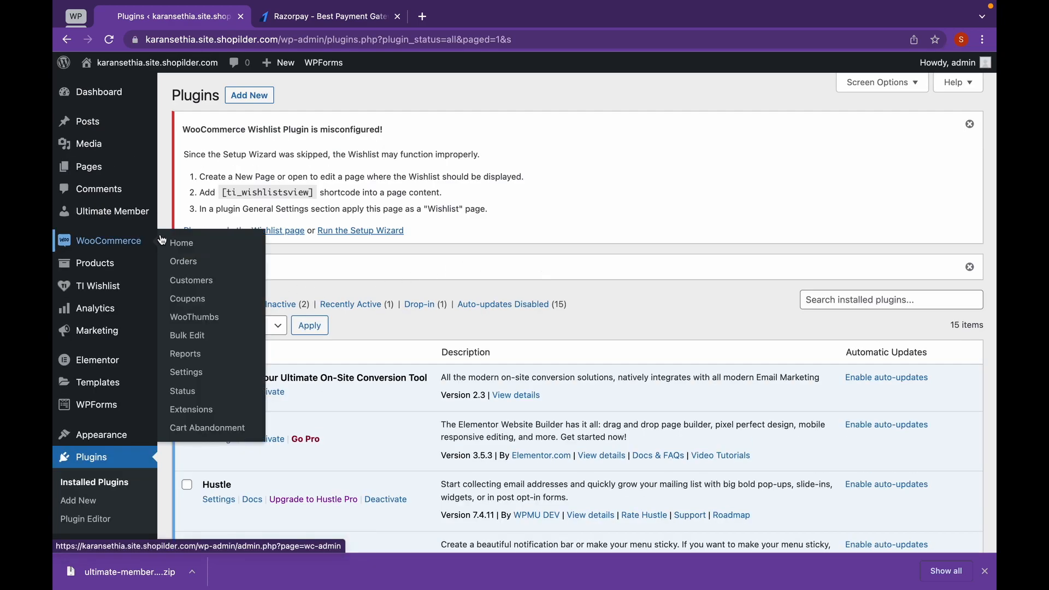
mouse_move(190, 280)
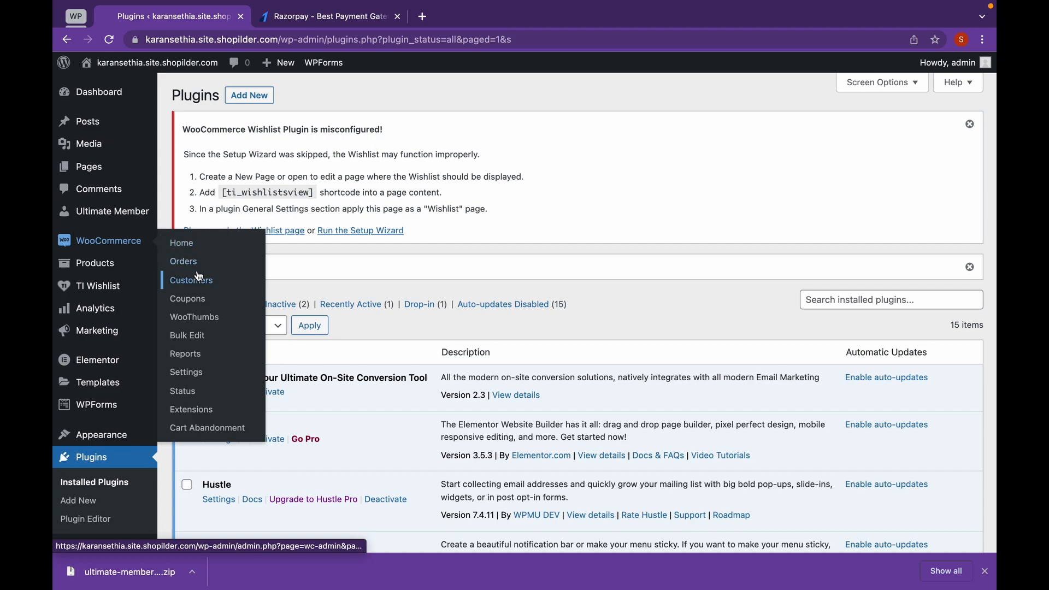
mouse_move(186, 372)
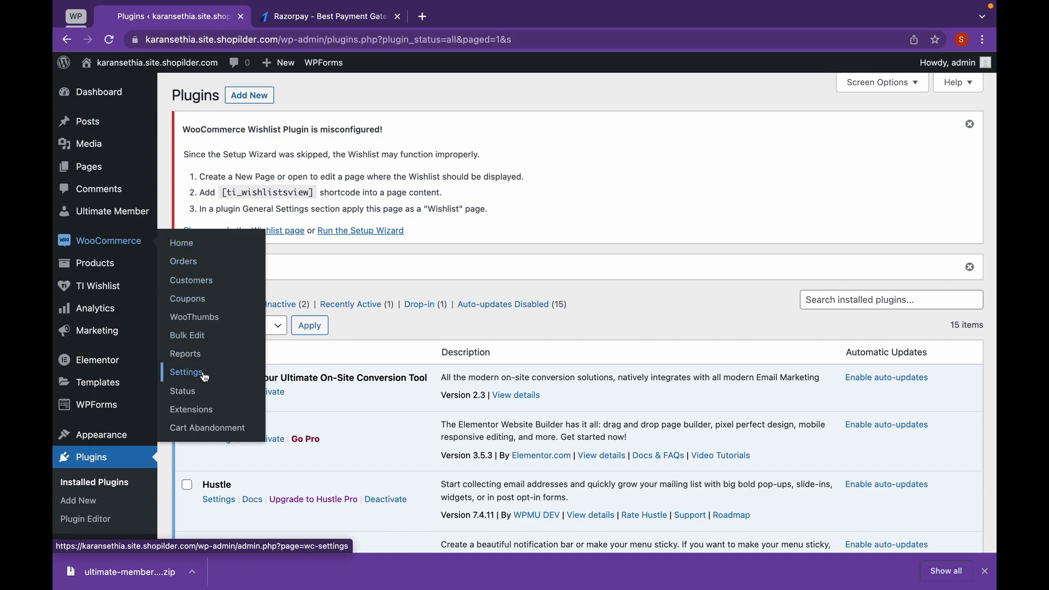
Go to WooCommerce Settings > Payments and choose Manage next to Razorpay.
left_click(185, 372)
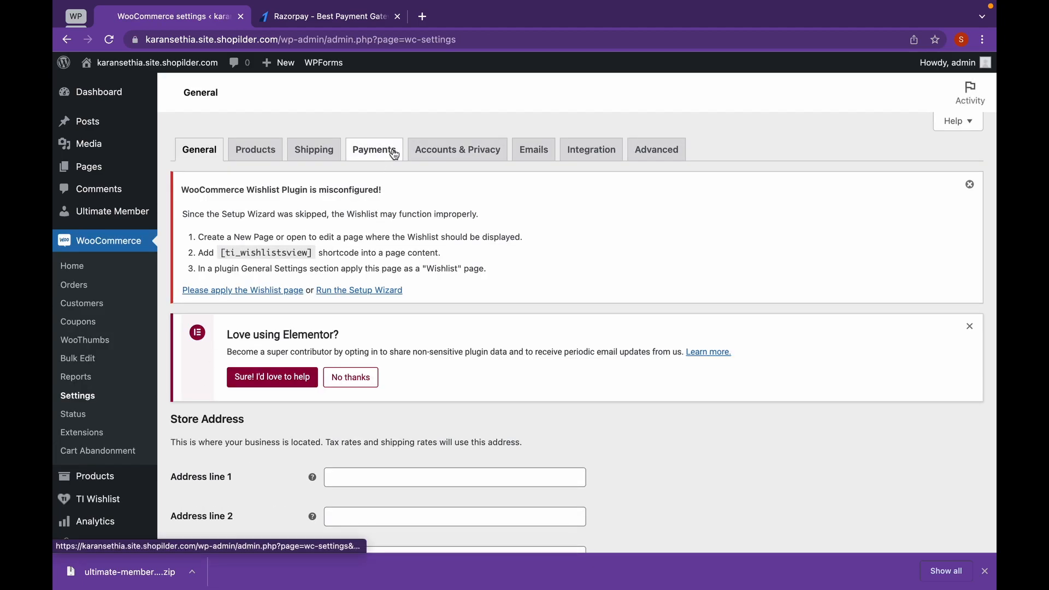
left_click(374, 150)
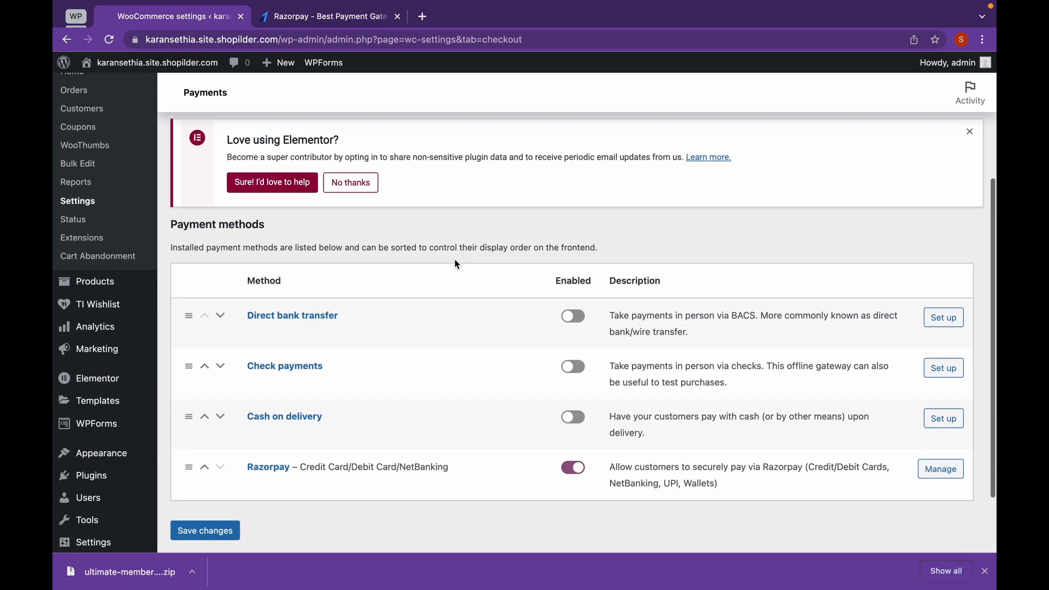
scroll("down", 3)
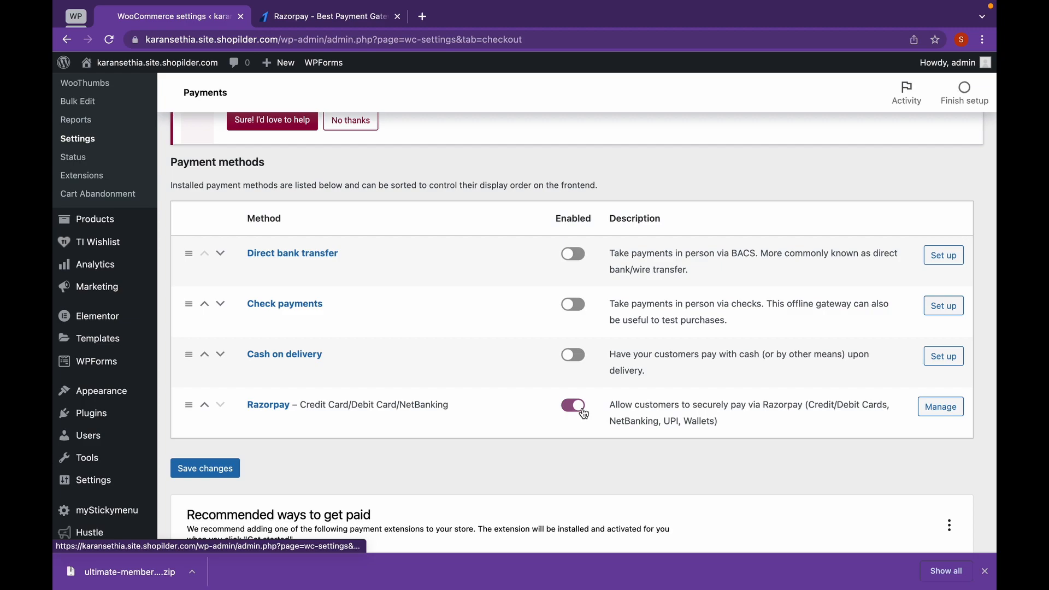
mouse_move(940, 406)
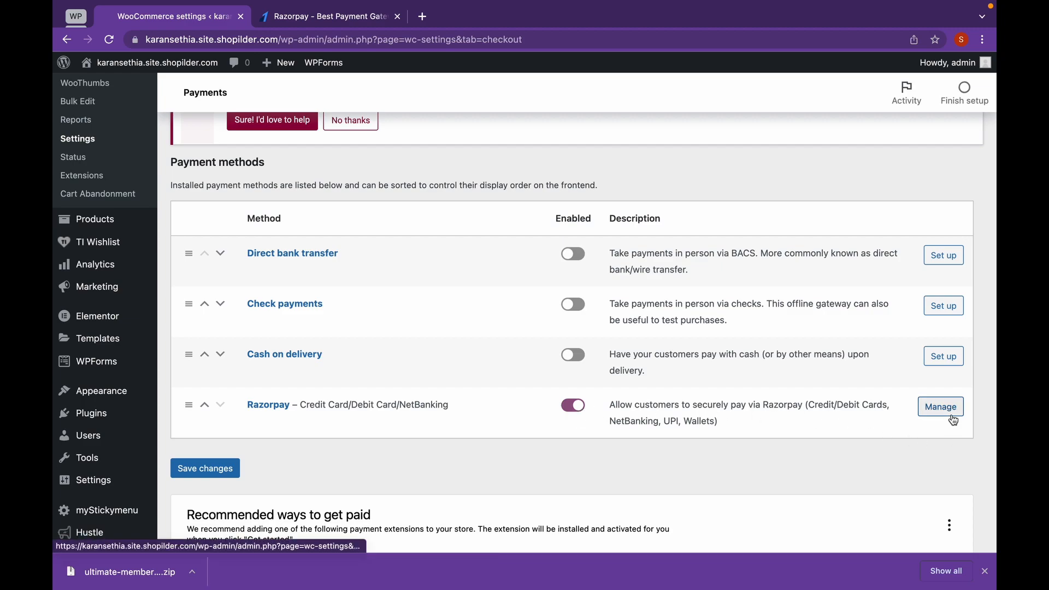
left_click(940, 406)
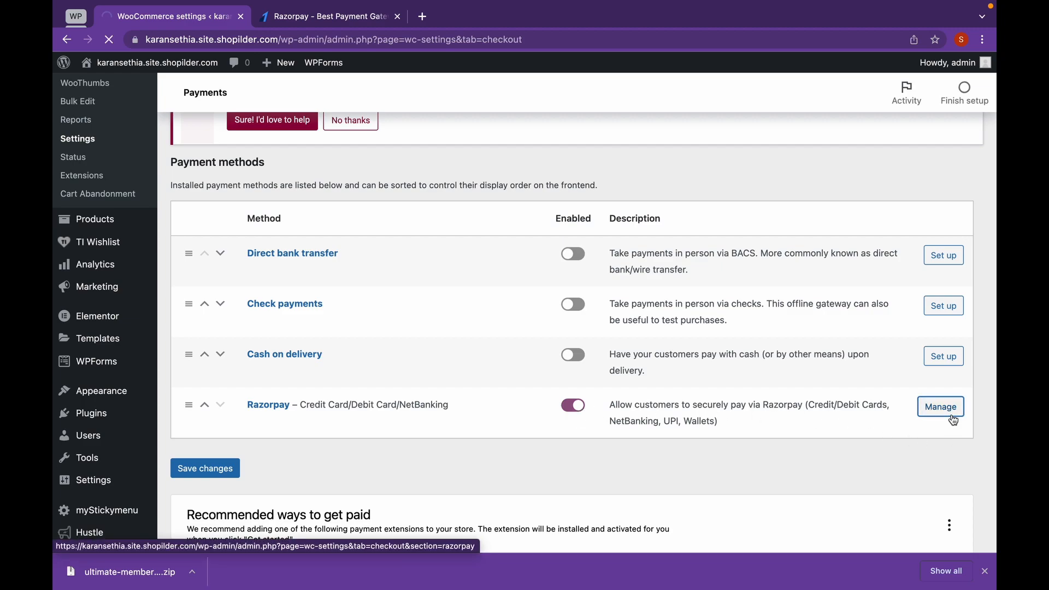
View the Razorpay gateway's empty Key ID and Key Secret fields, then switch to the Razorpay site.
left_click(940, 406)
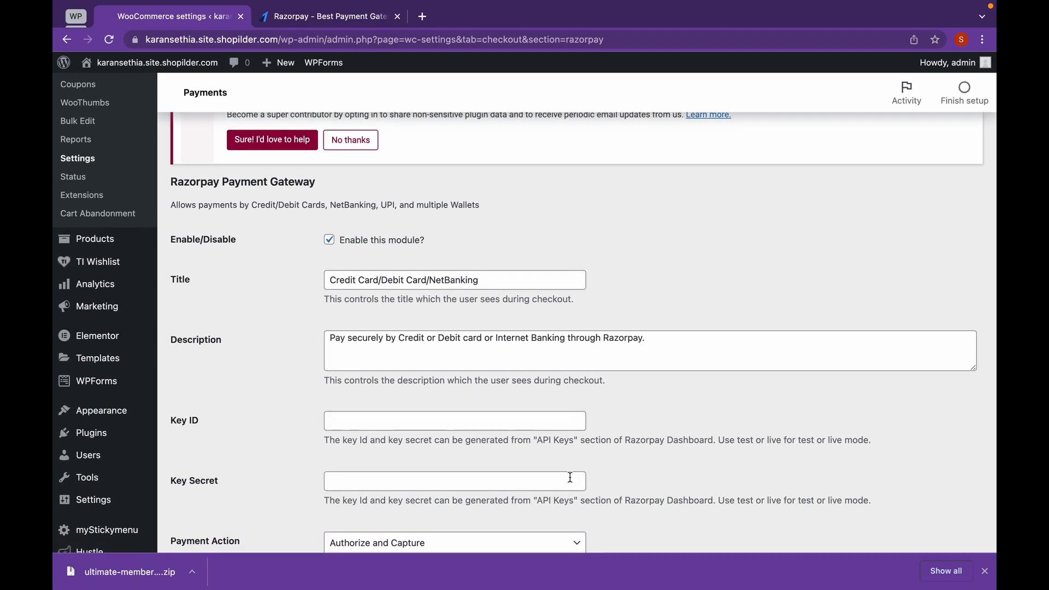
scroll("down", 3)
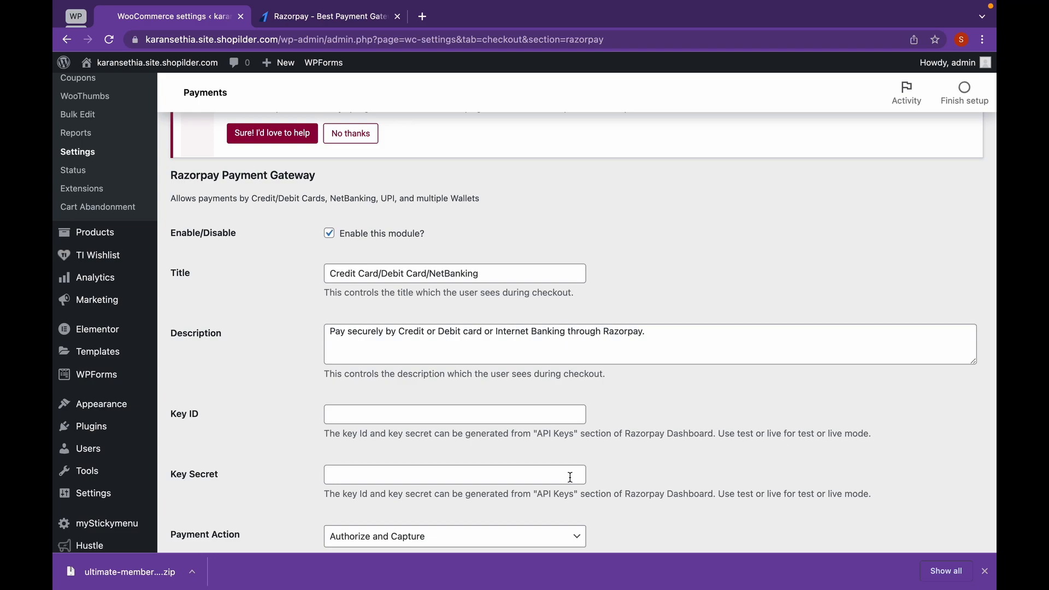
mouse_move(522, 460)
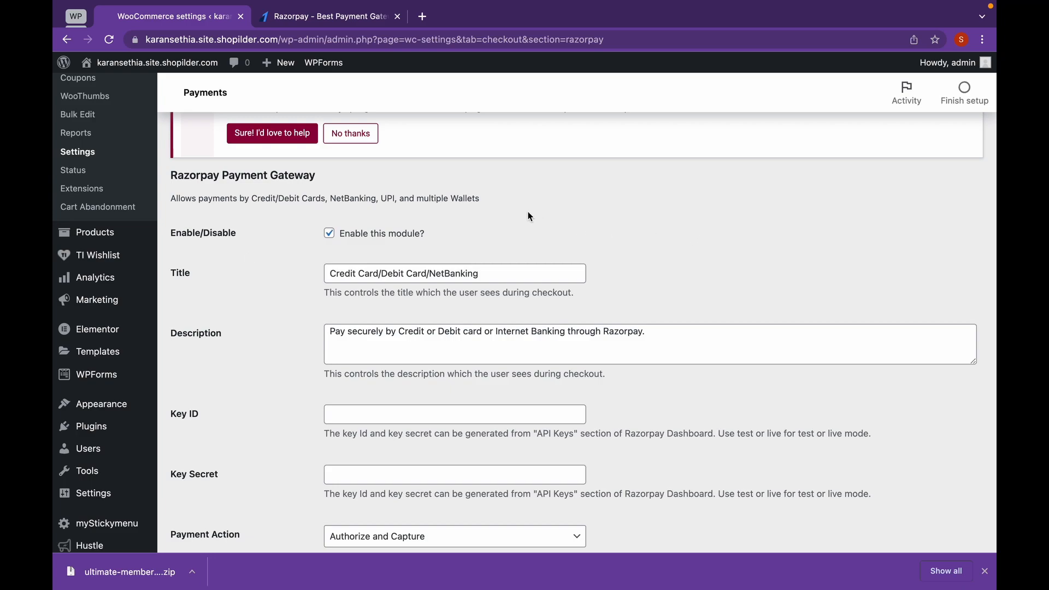
left_click(328, 17)
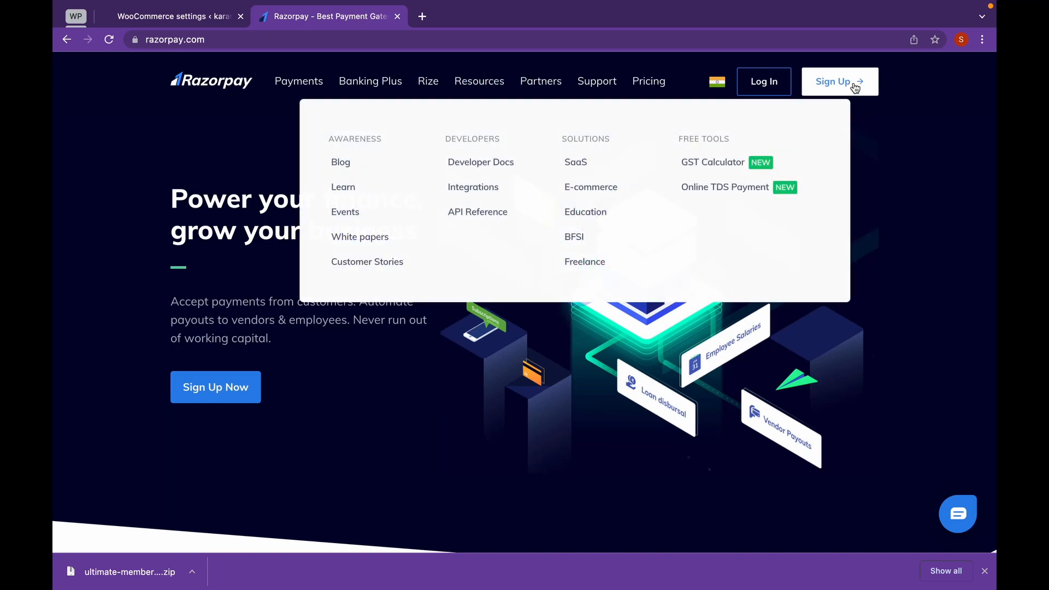
Sign up to Razorpay with the suggested Google account and continue to contact details.
left_click(835, 81)
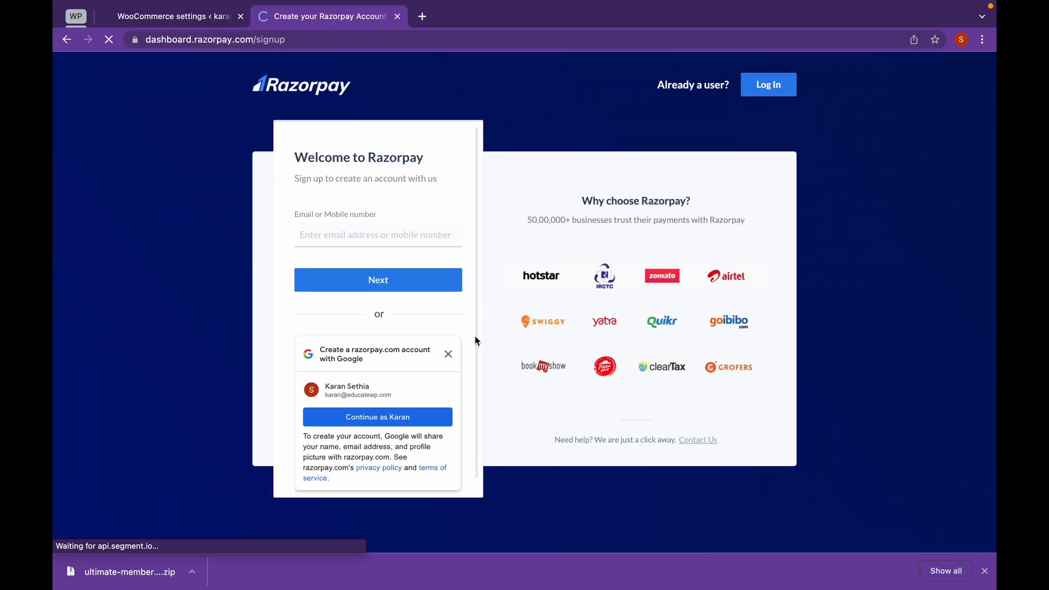
mouse_move(365, 384)
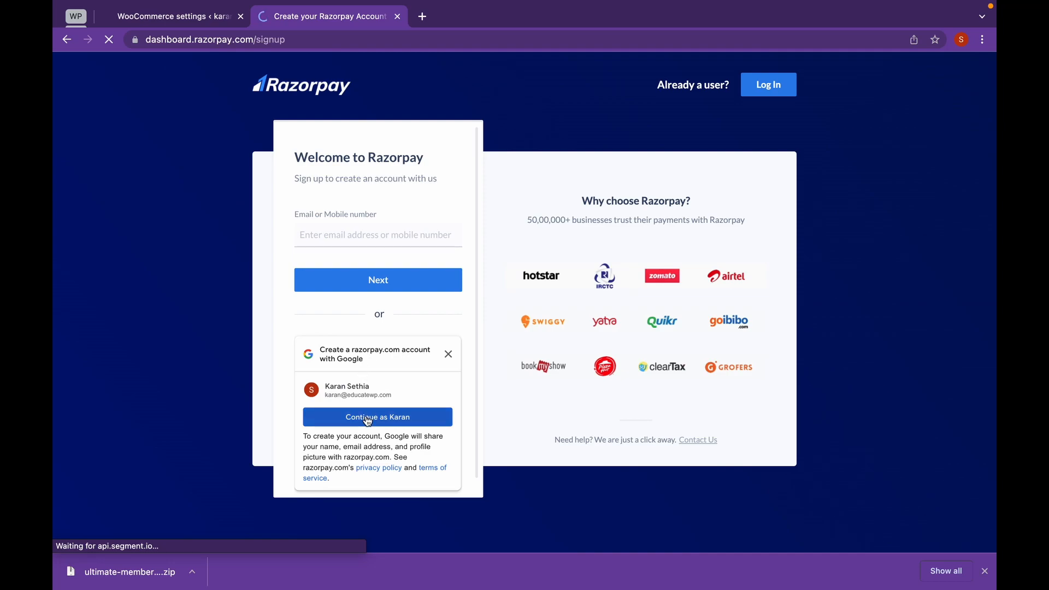
left_click(377, 416)
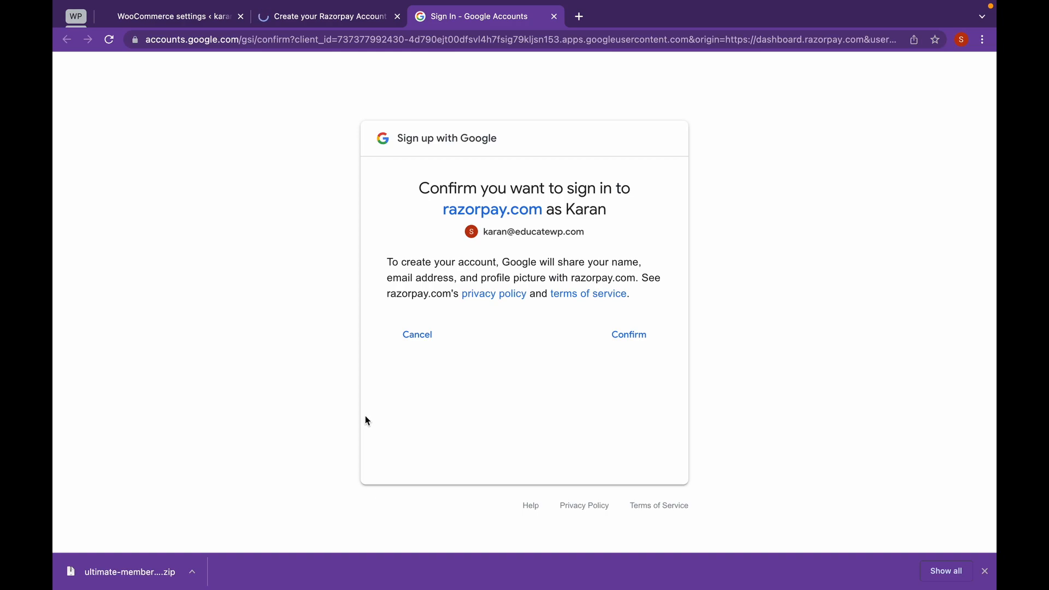
mouse_move(606, 316)
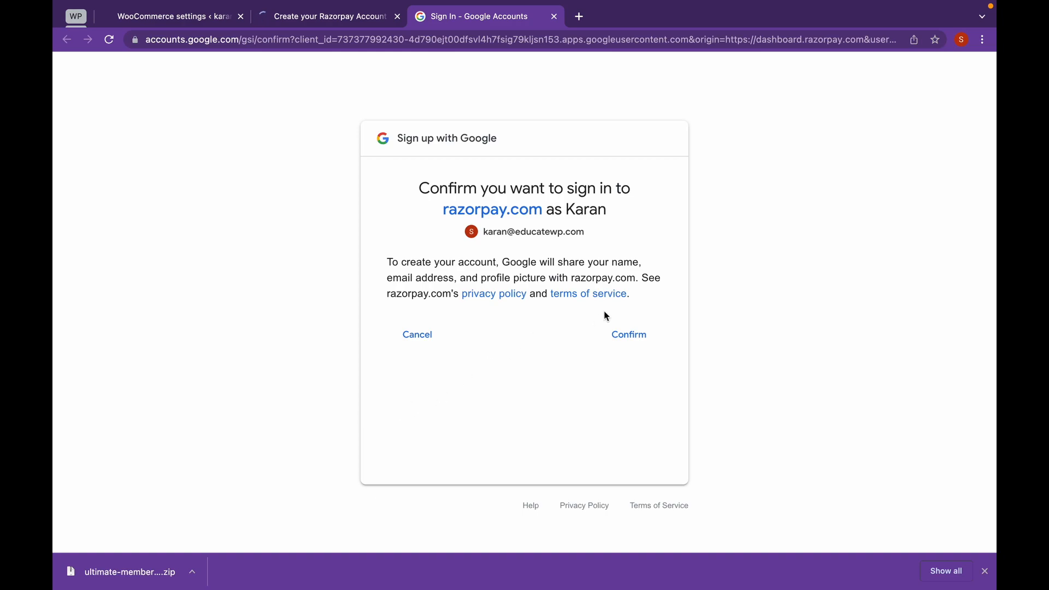
left_click(628, 335)
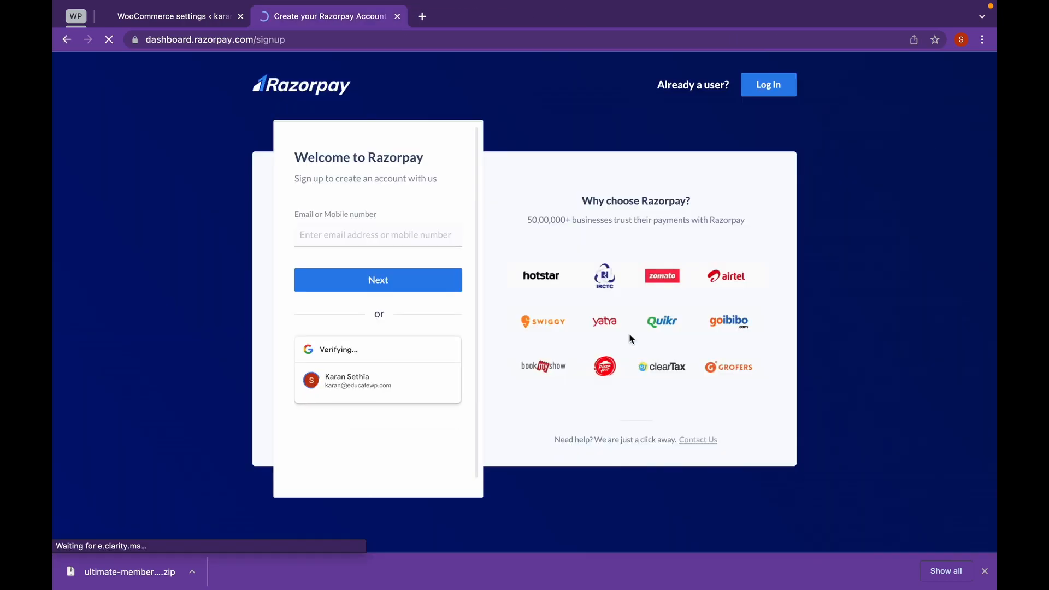
left_click(378, 382)
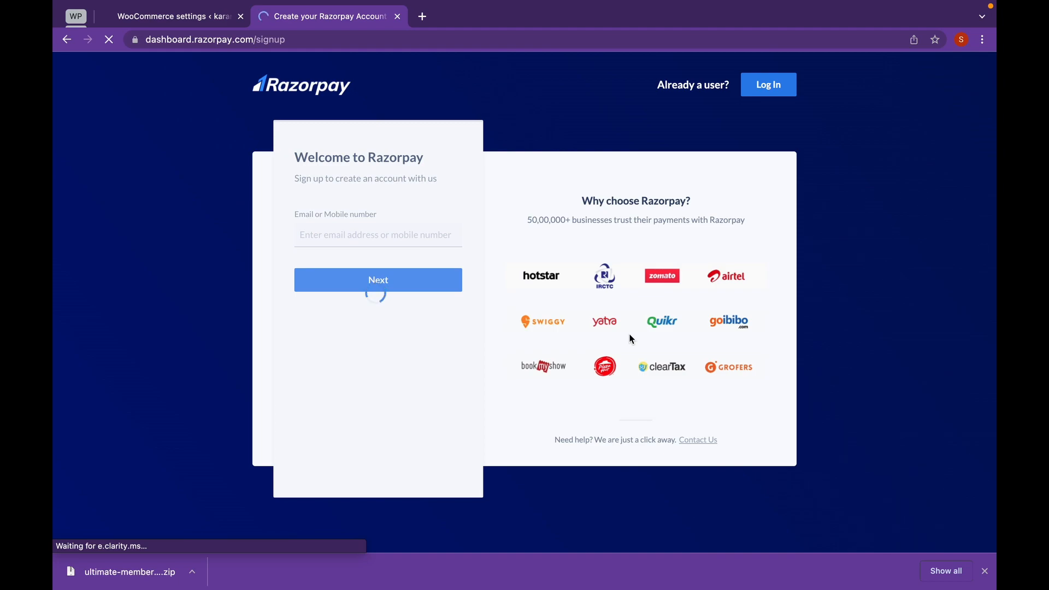
left_click(377, 280)
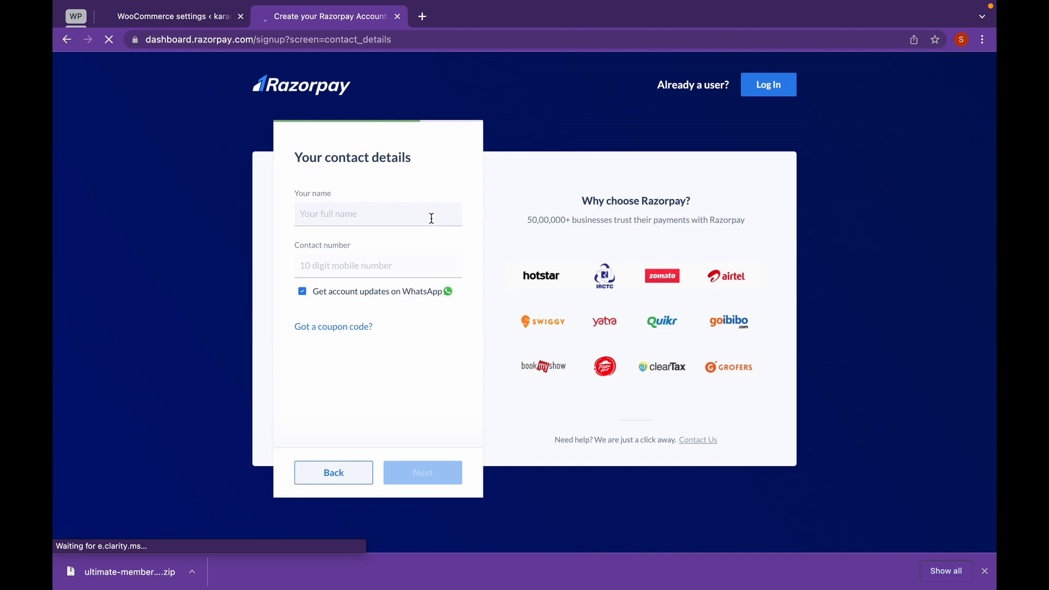
left_click(377, 215)
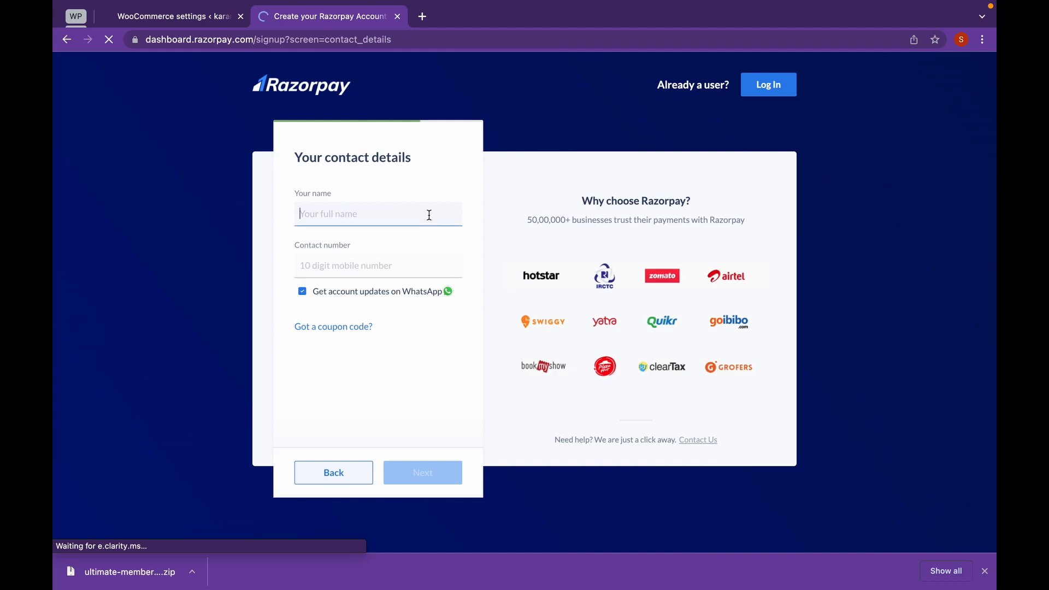
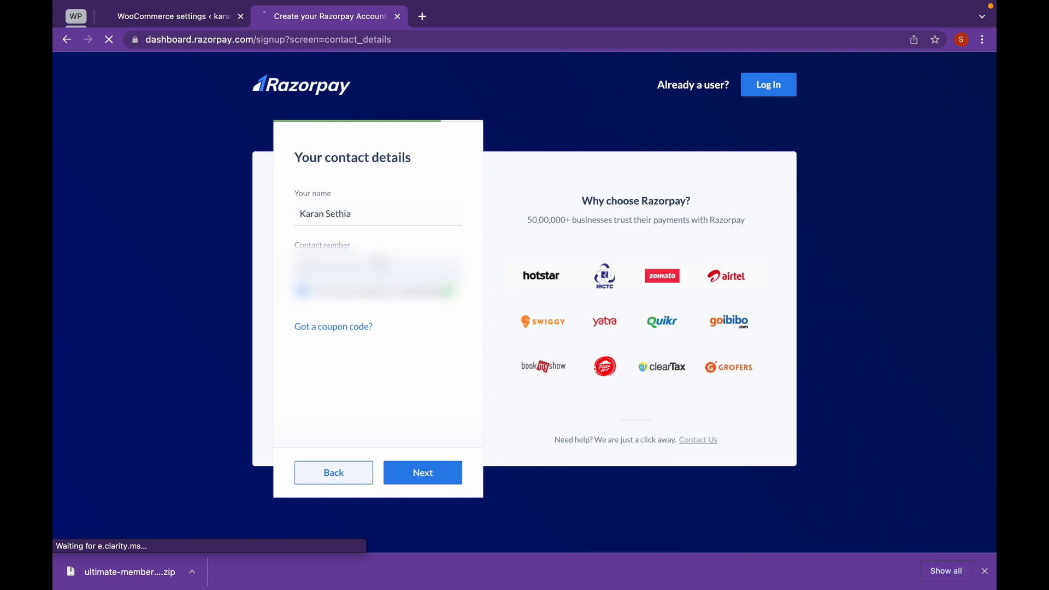
Enter the contact number, toggle WhatsApp updates, and submit the contact details.
left_click(422, 472)
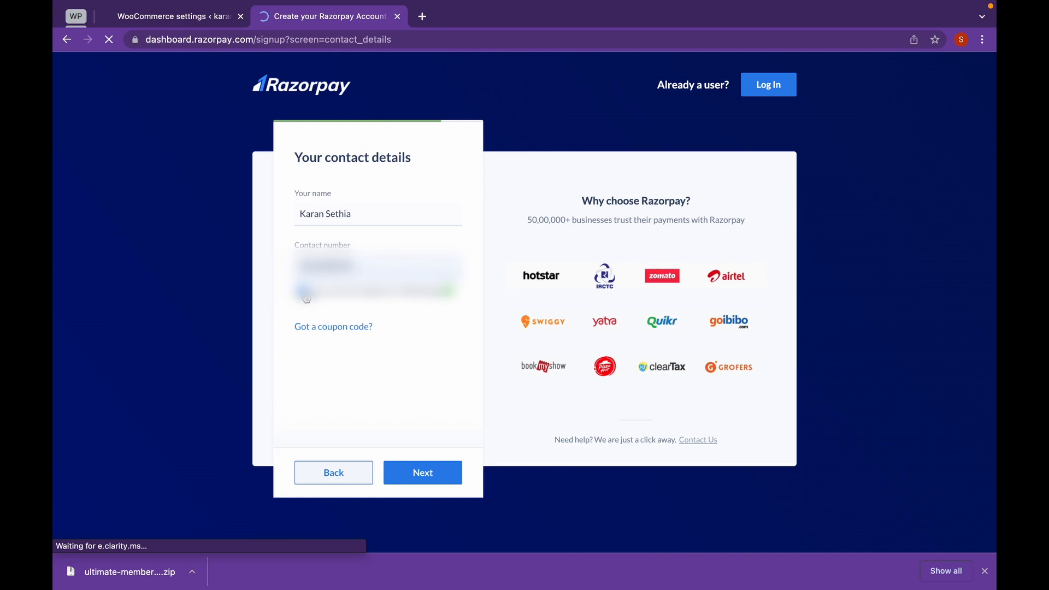
left_click(422, 472)
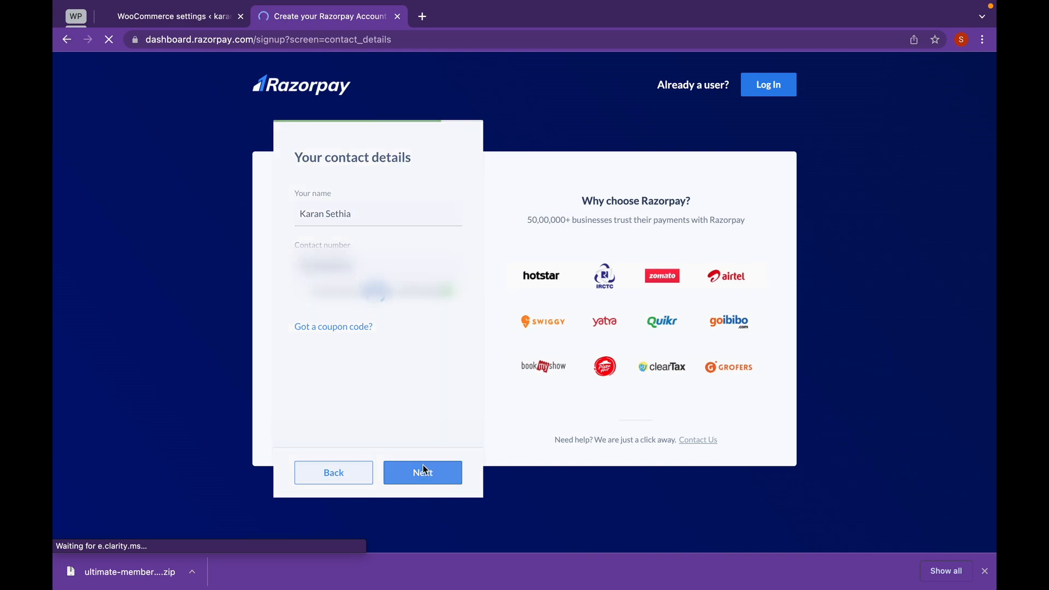
left_click(422, 472)
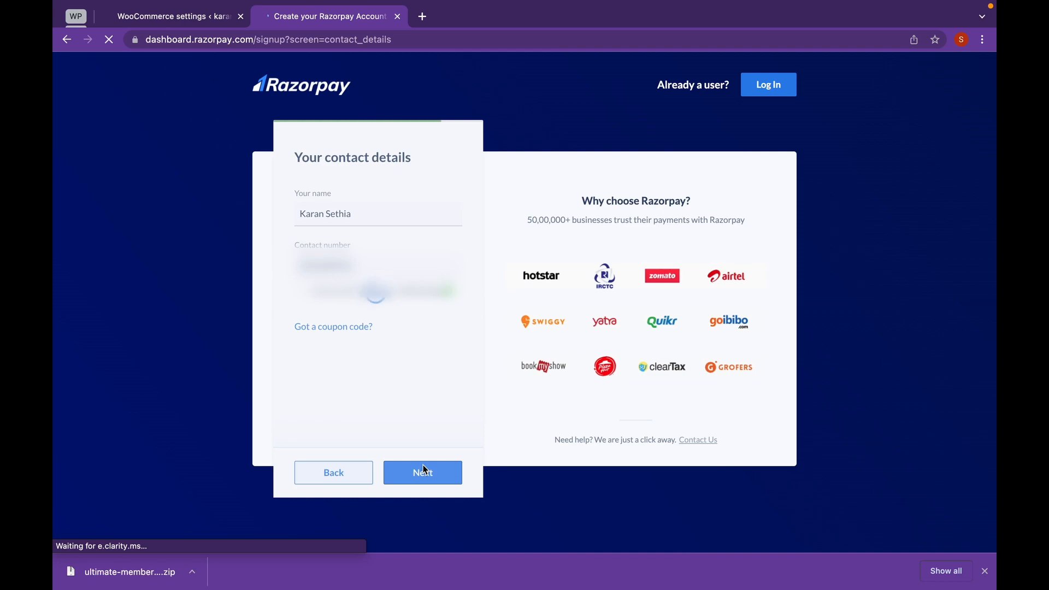
left_click(422, 472)
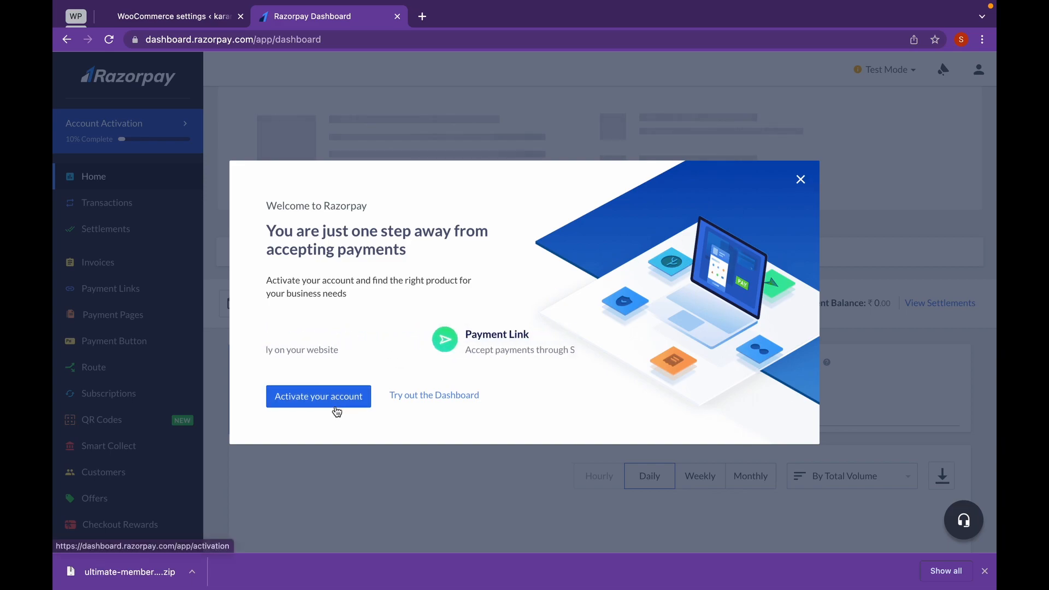
Start account activation and view the KYC form's Business Details section.
left_click(318, 396)
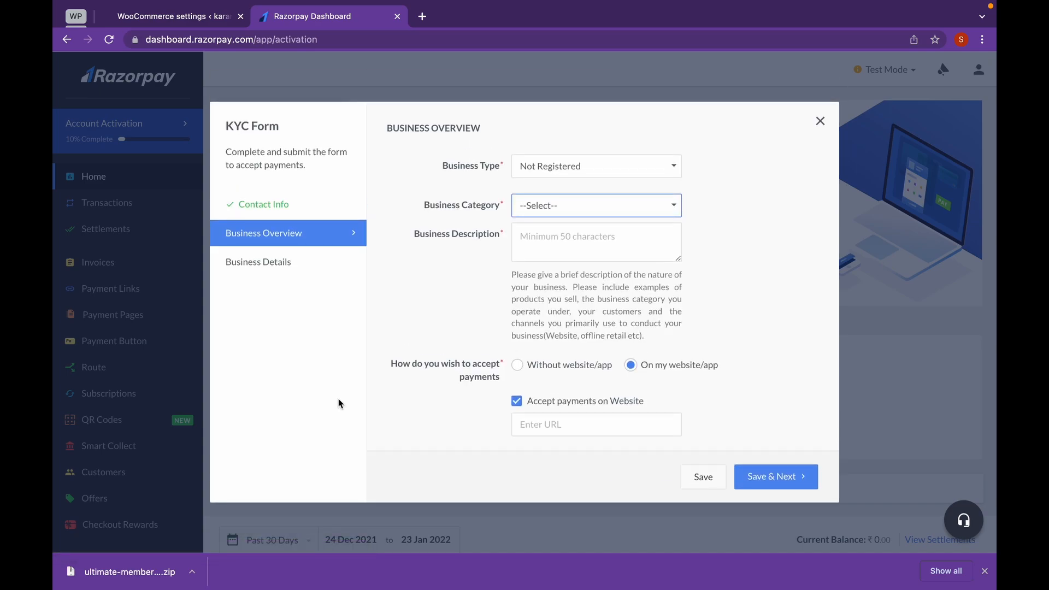
mouse_move(601, 166)
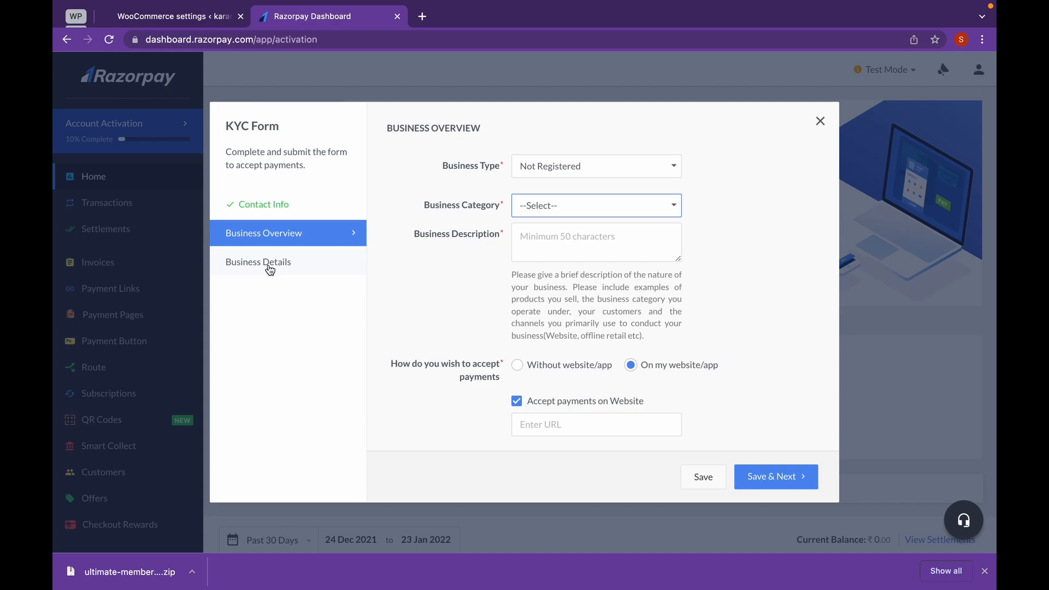
left_click(258, 261)
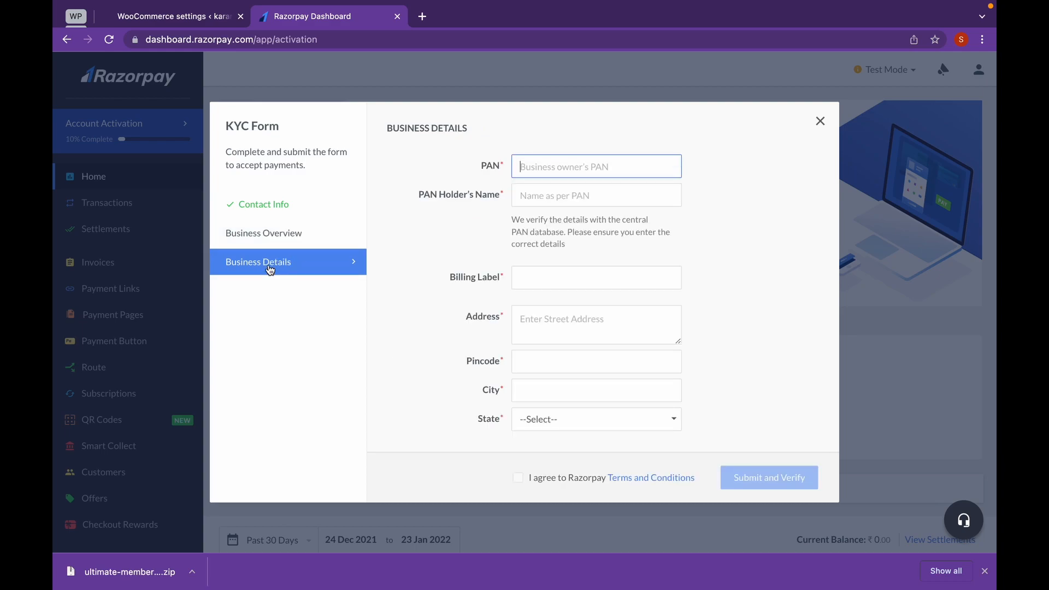
scroll("down", 3)
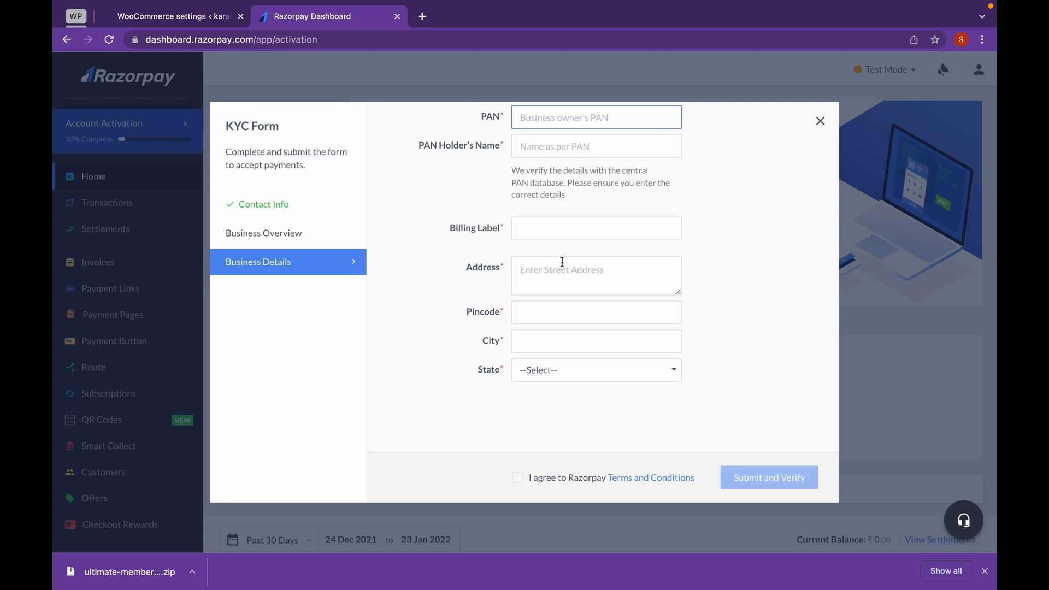
Close the KYC form, attempt switching to Live Mode, and stay on the Test Mode dashboard.
left_click(821, 121)
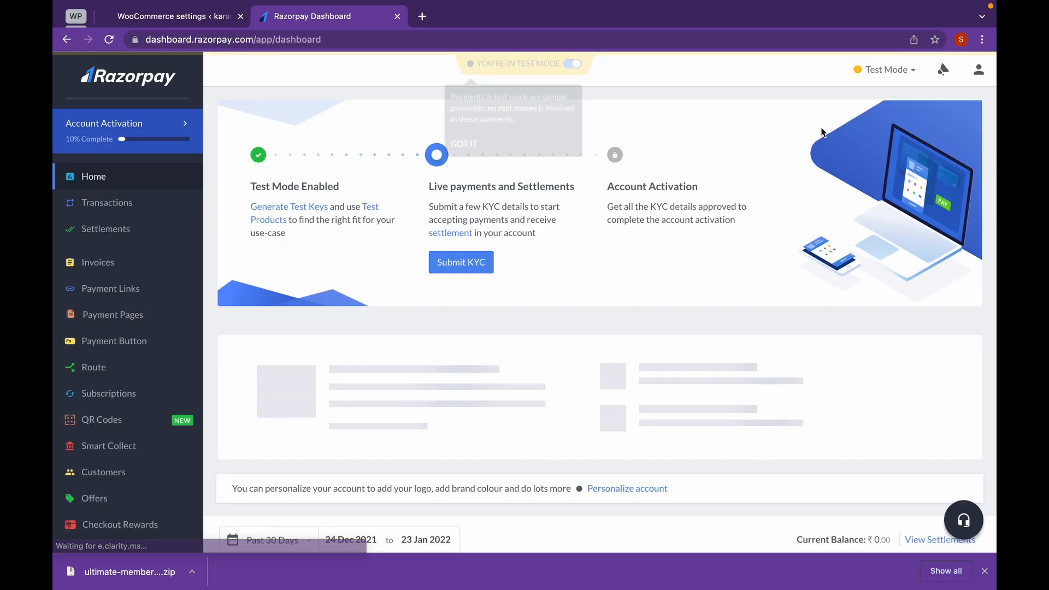
left_click(884, 70)
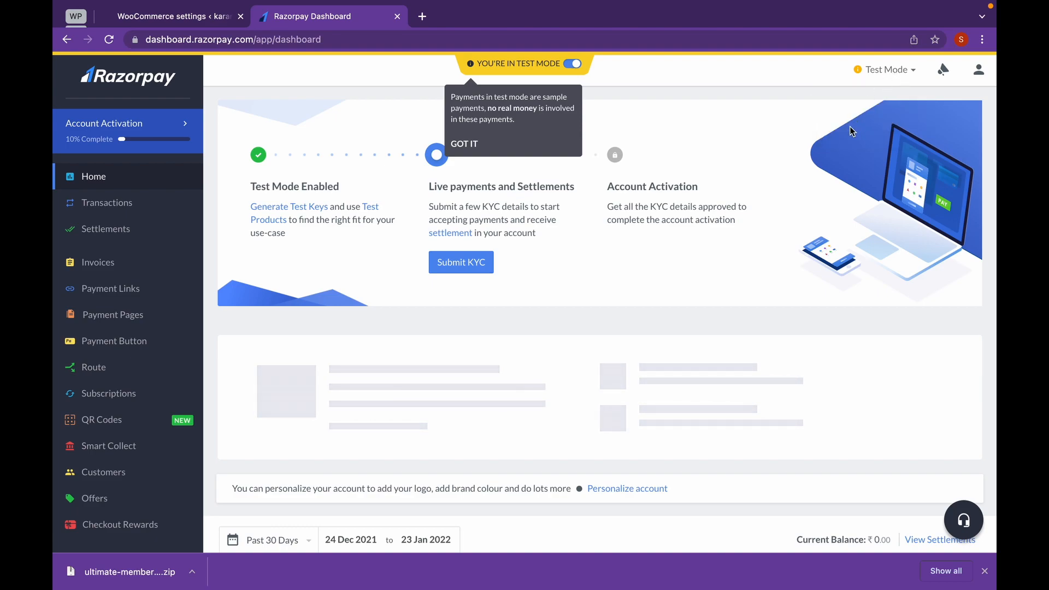
left_click(884, 70)
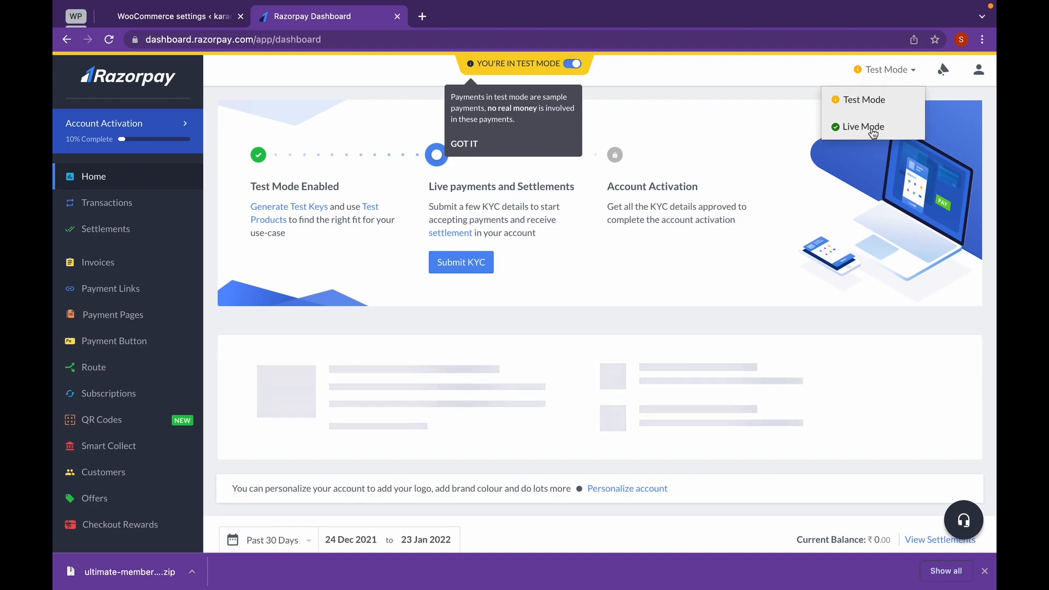
left_click(863, 127)
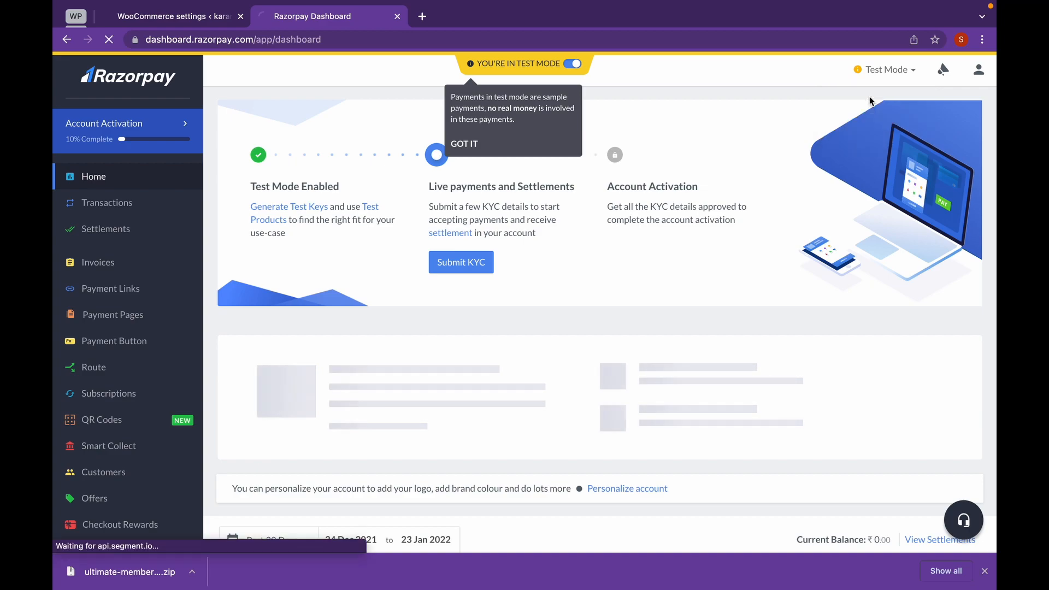
scroll("down", 3)
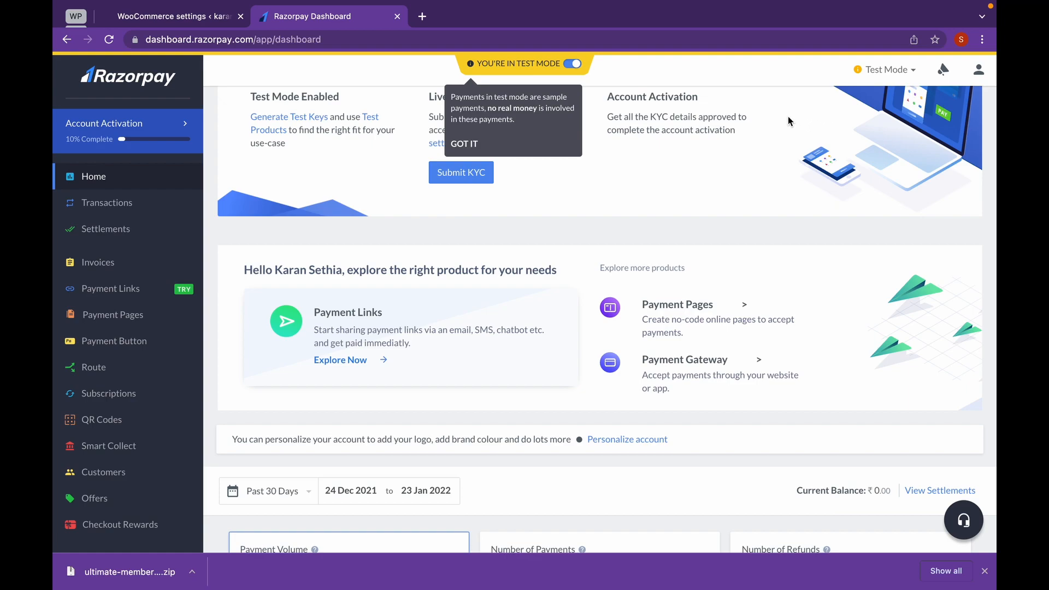
mouse_move(776, 122)
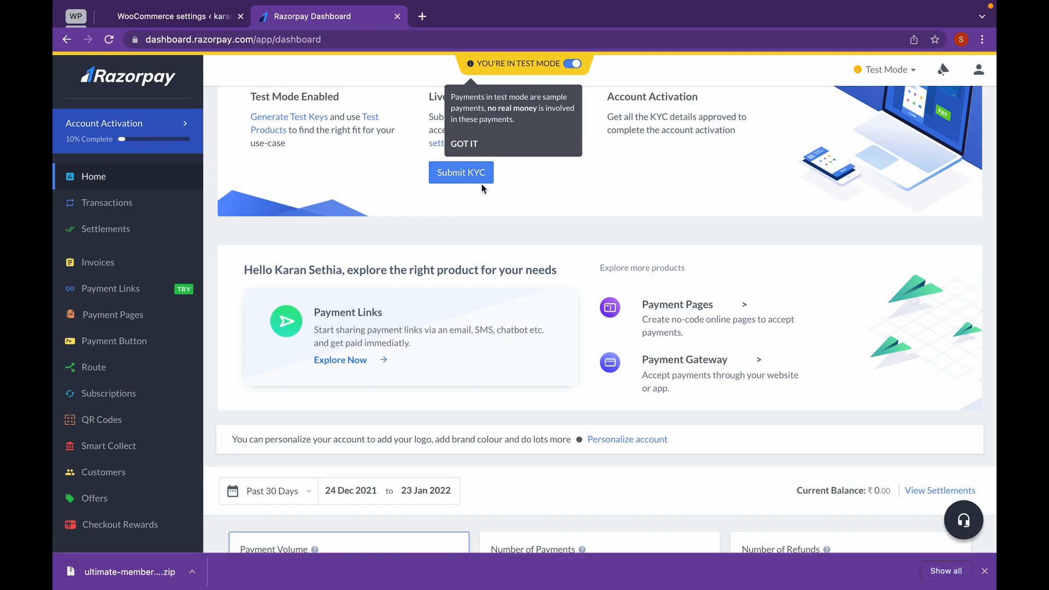
scroll("down", 3)
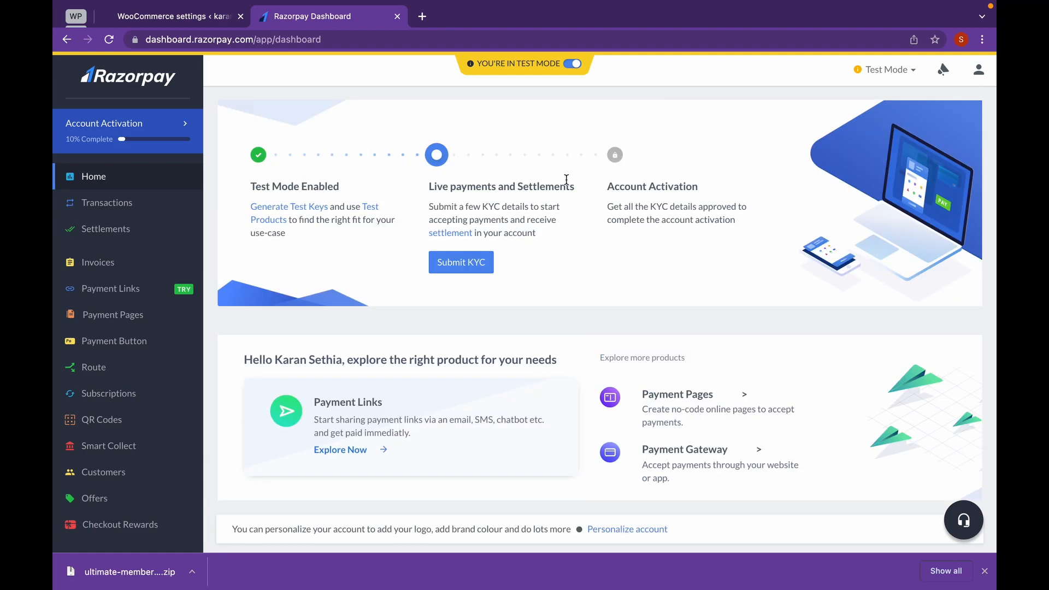
scroll("down", 3)
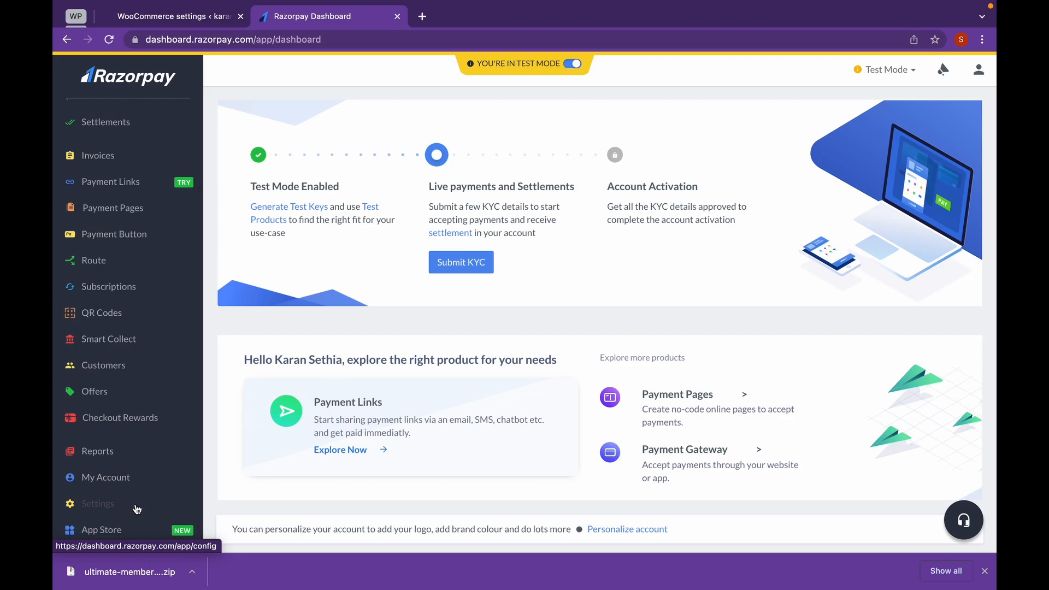
Generate a new test API key from Settings > API Keys.
left_click(97, 503)
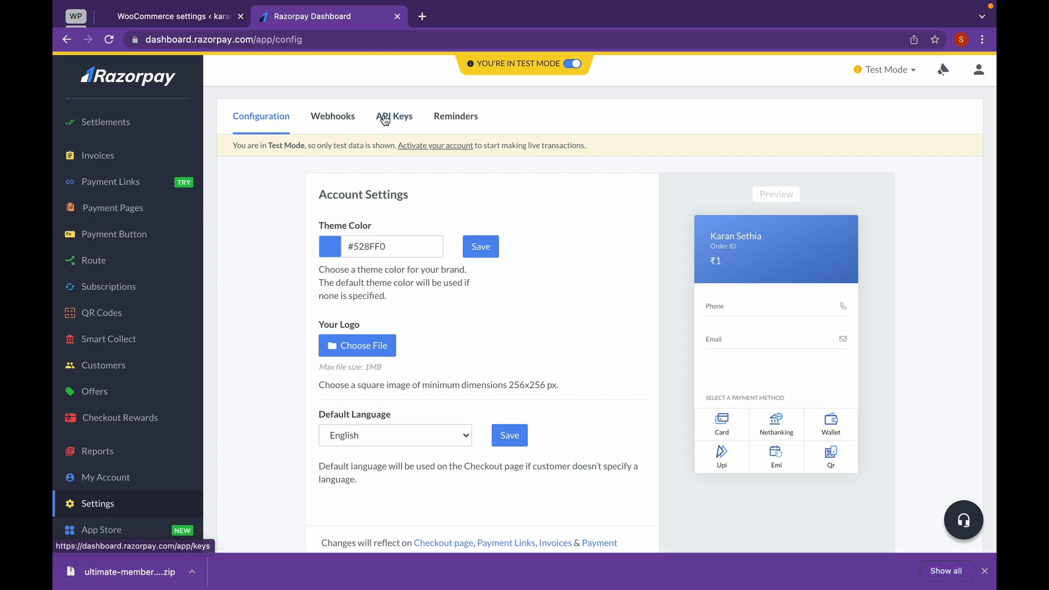
left_click(394, 116)
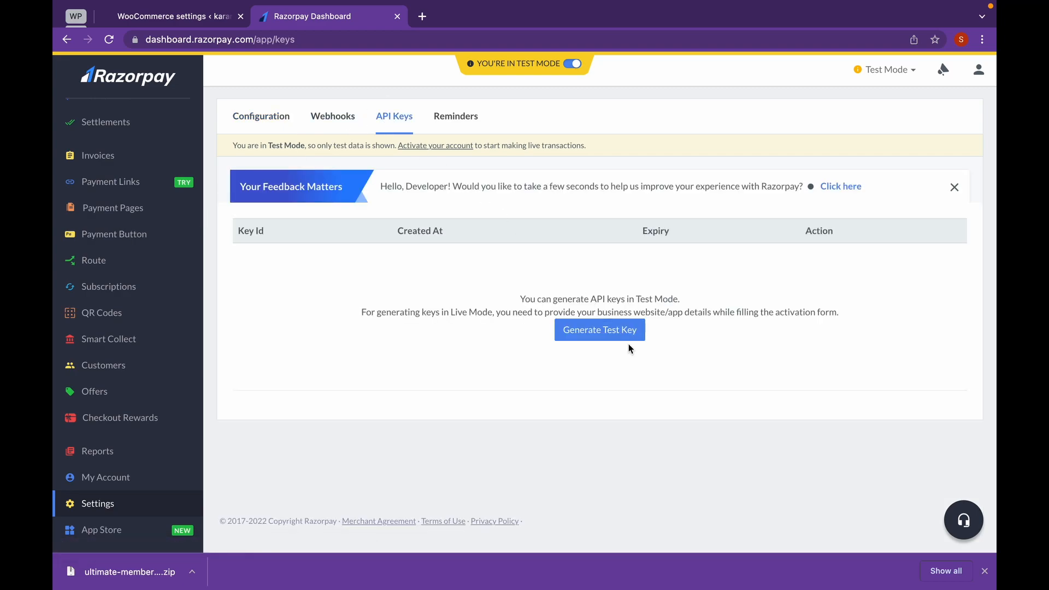
left_click(599, 329)
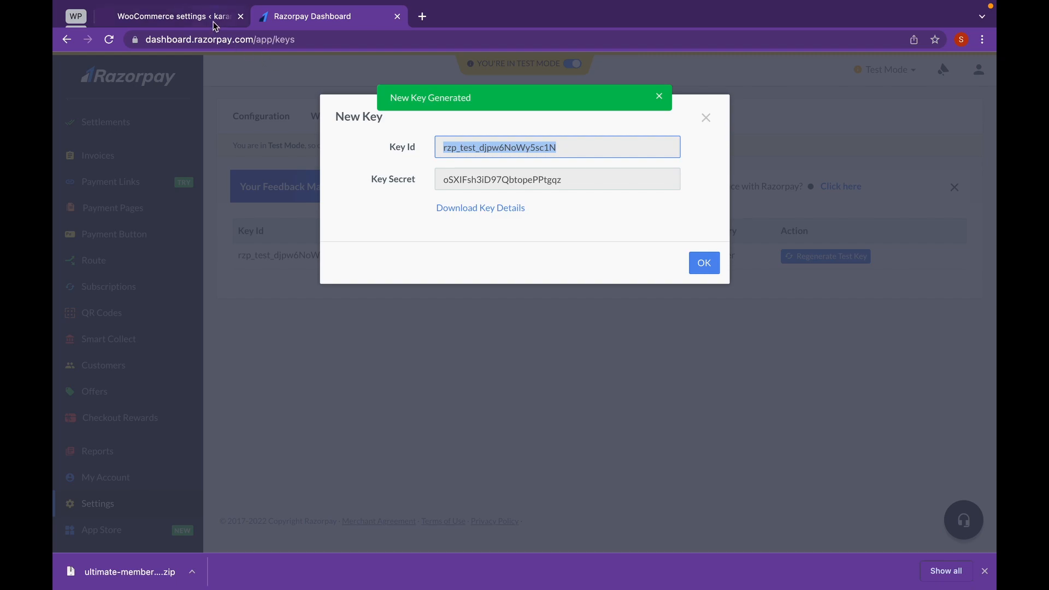
left_click(170, 17)
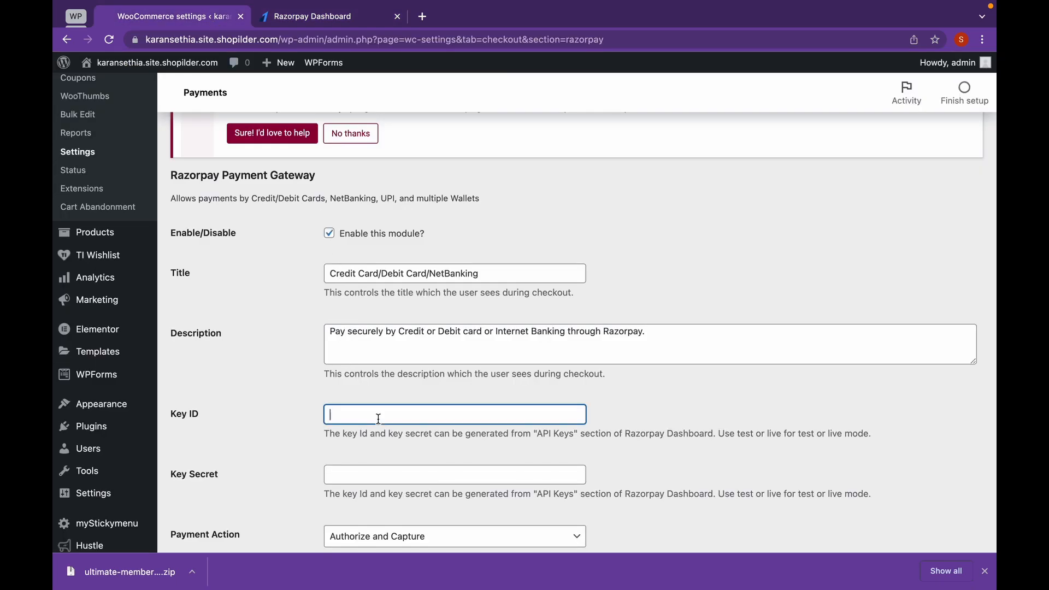
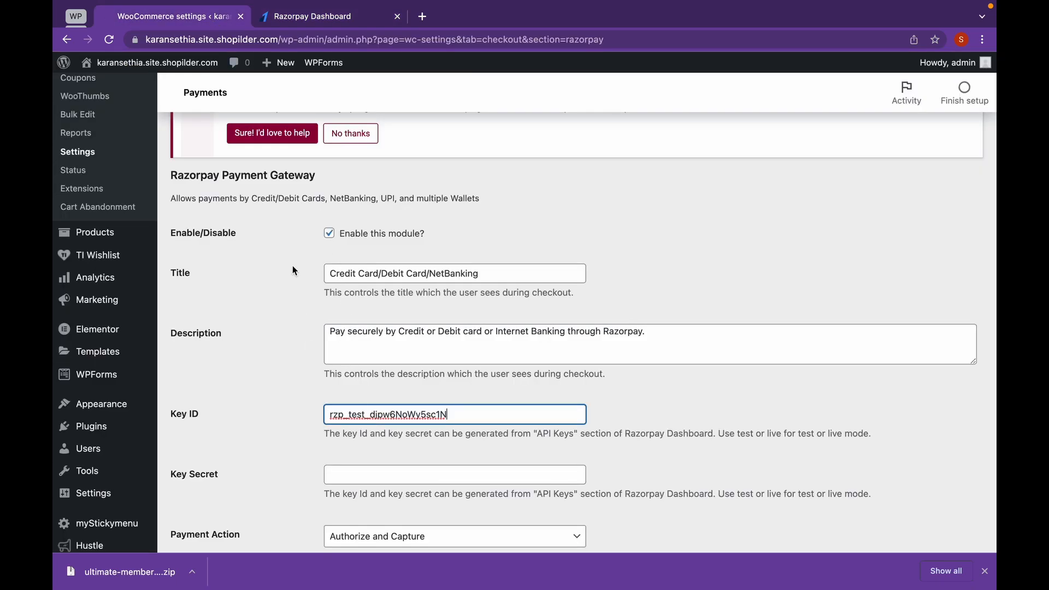
left_click(312, 16)
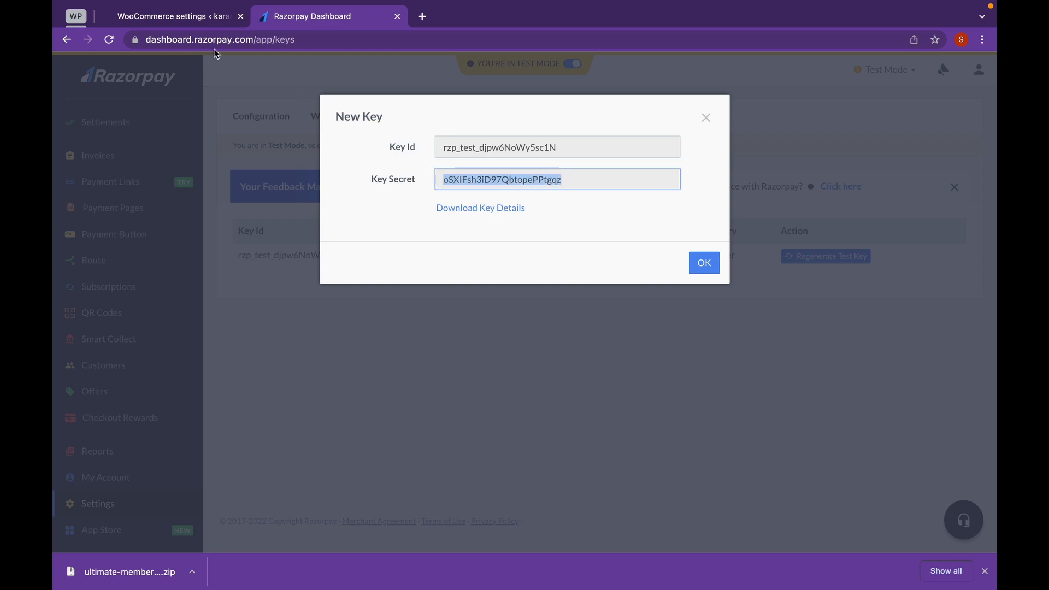
left_click(173, 16)
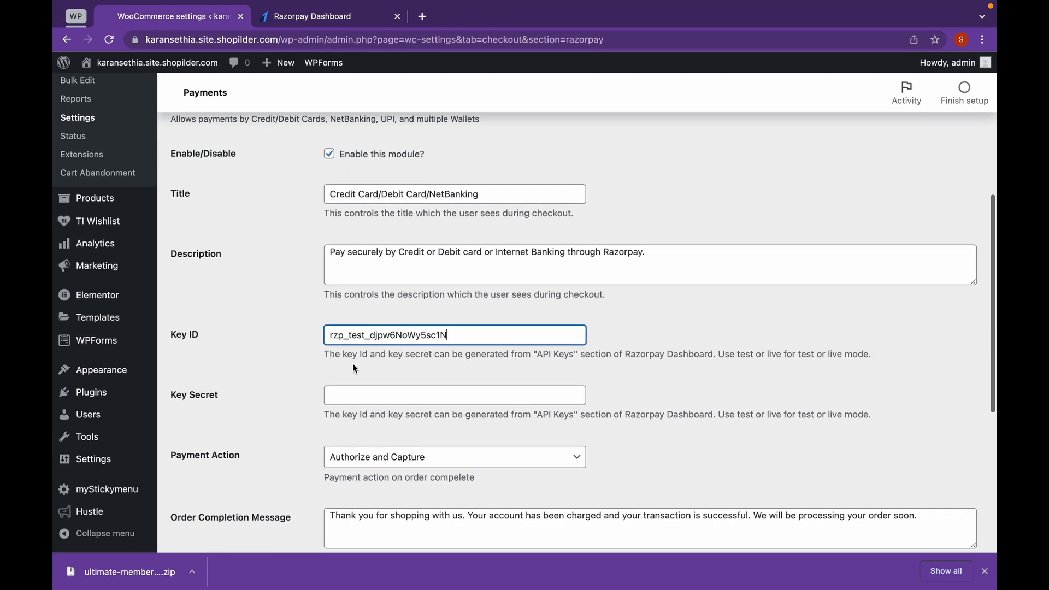
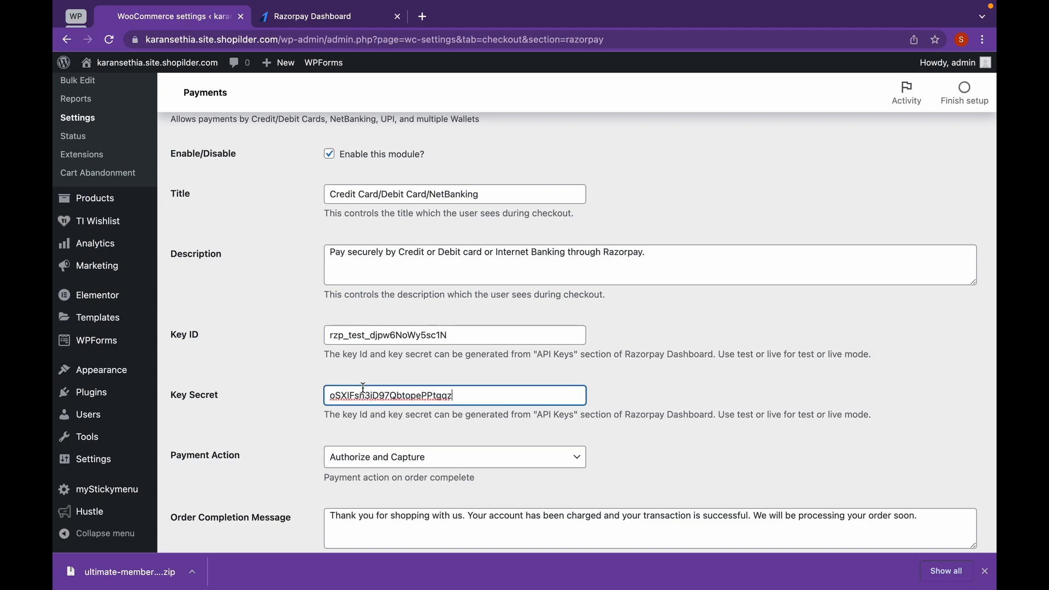
scroll("down", 3)
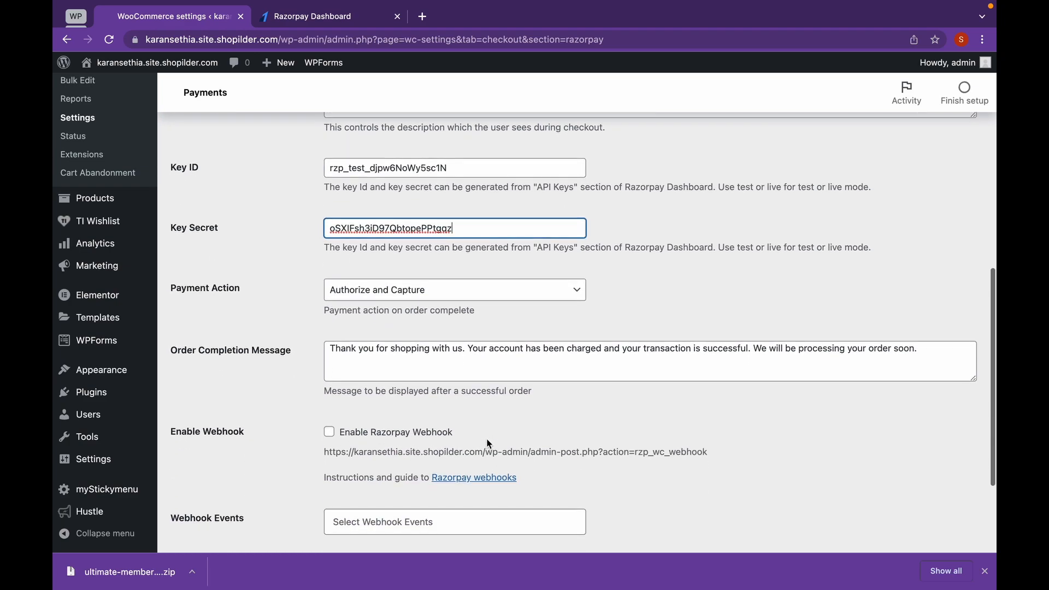
scroll("down", 3)
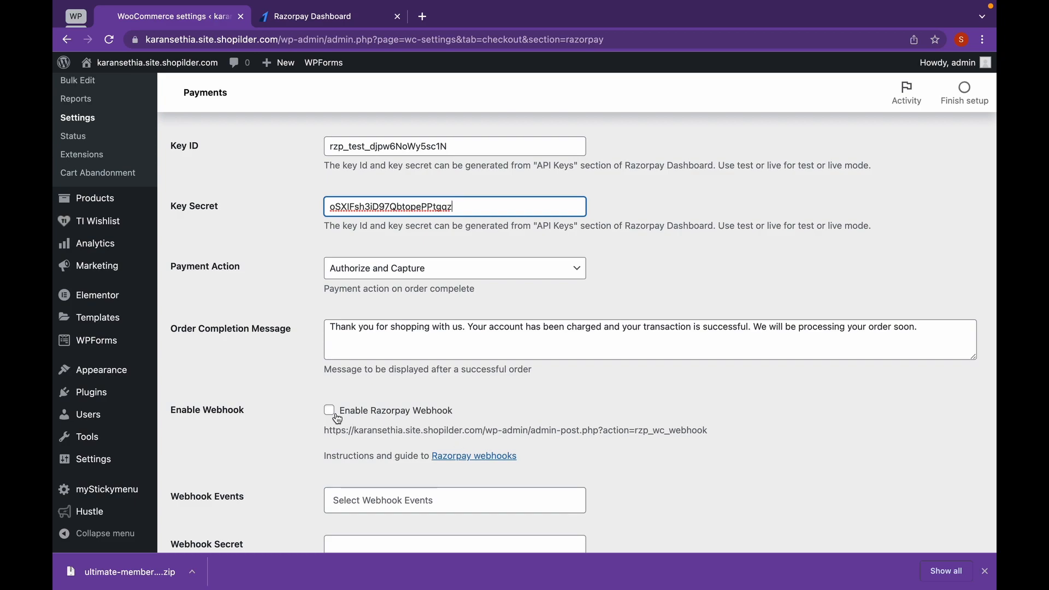
Enable the Razorpay webhook and select its webhook URL for copying.
left_click(329, 410)
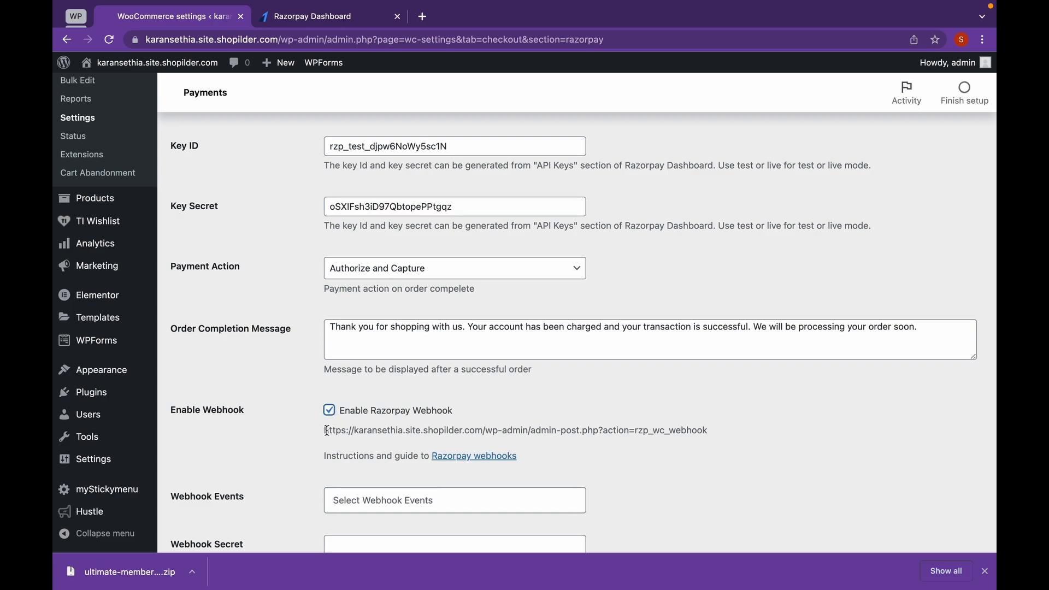
left_click_drag(324, 429, 706, 429)
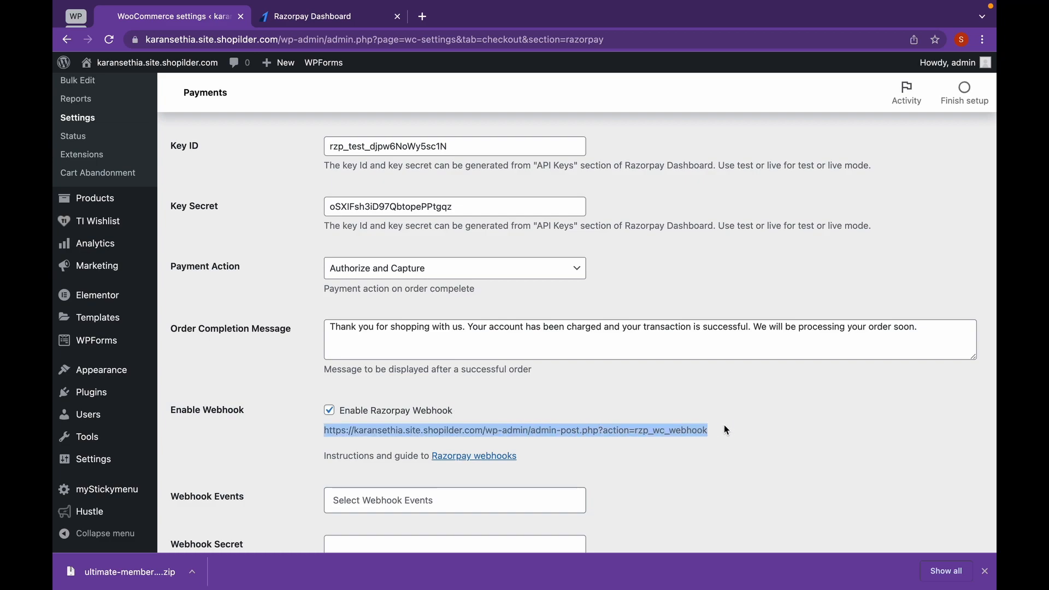
Dismiss the new key details dialog and its confirmation alert in the Razorpay dashboard.
left_click(310, 16)
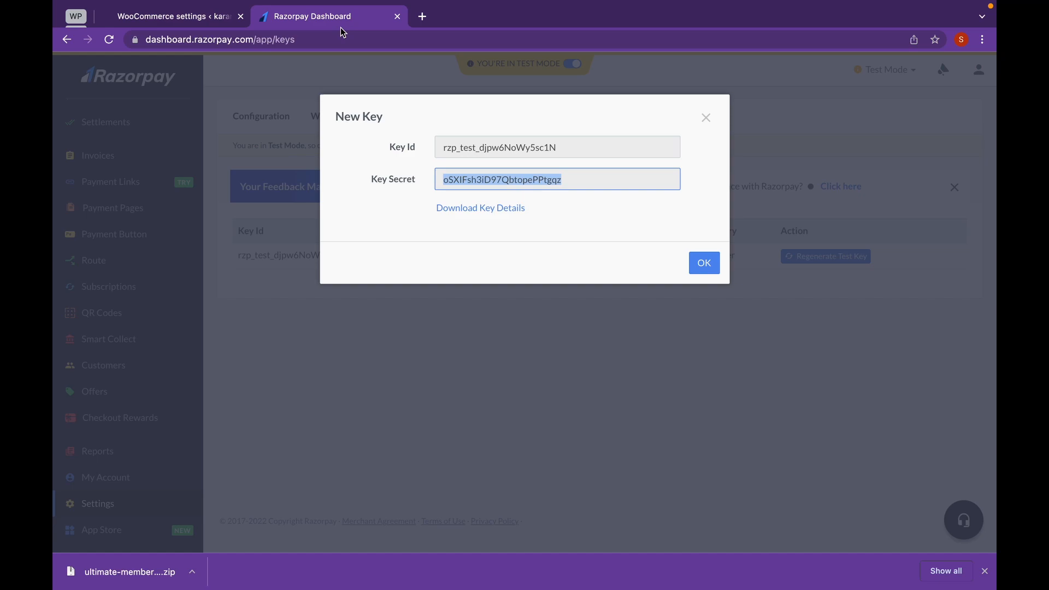
left_click(703, 263)
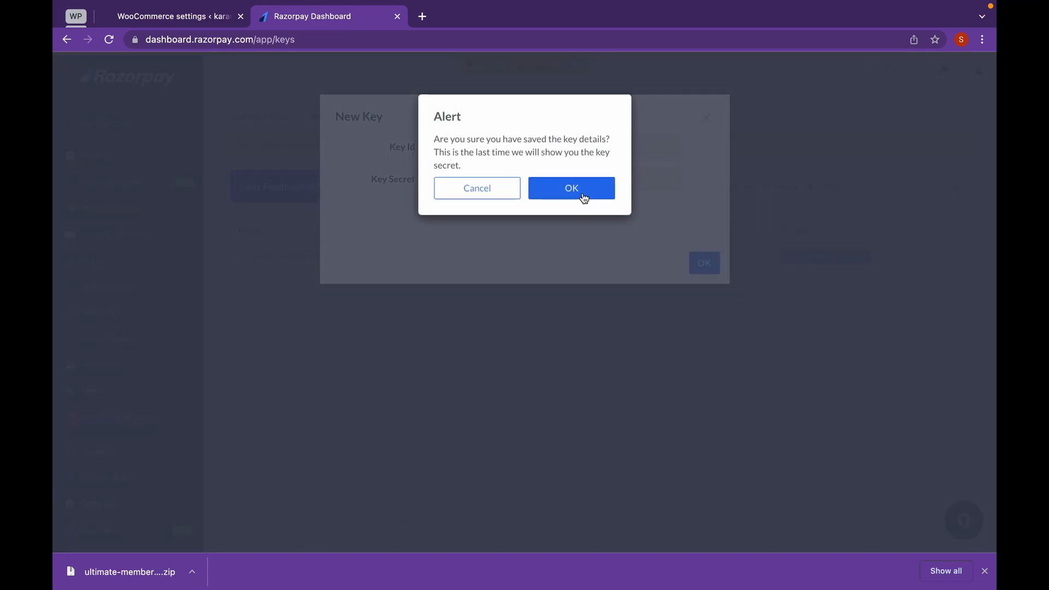
left_click(571, 188)
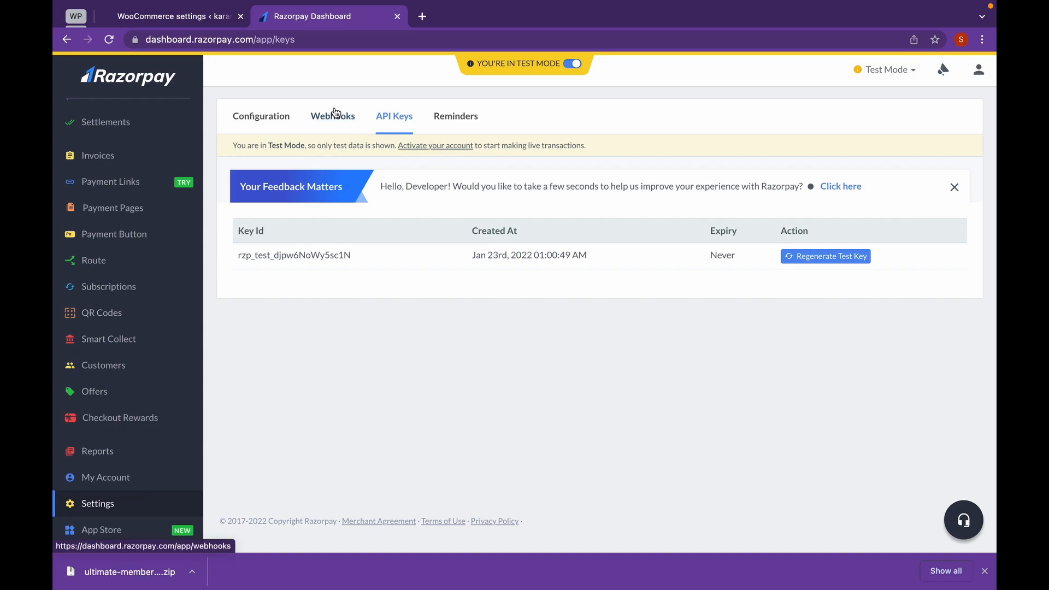
Add a new Razorpay webhook at the store's URL subscribed to payment.captured events.
left_click(332, 116)
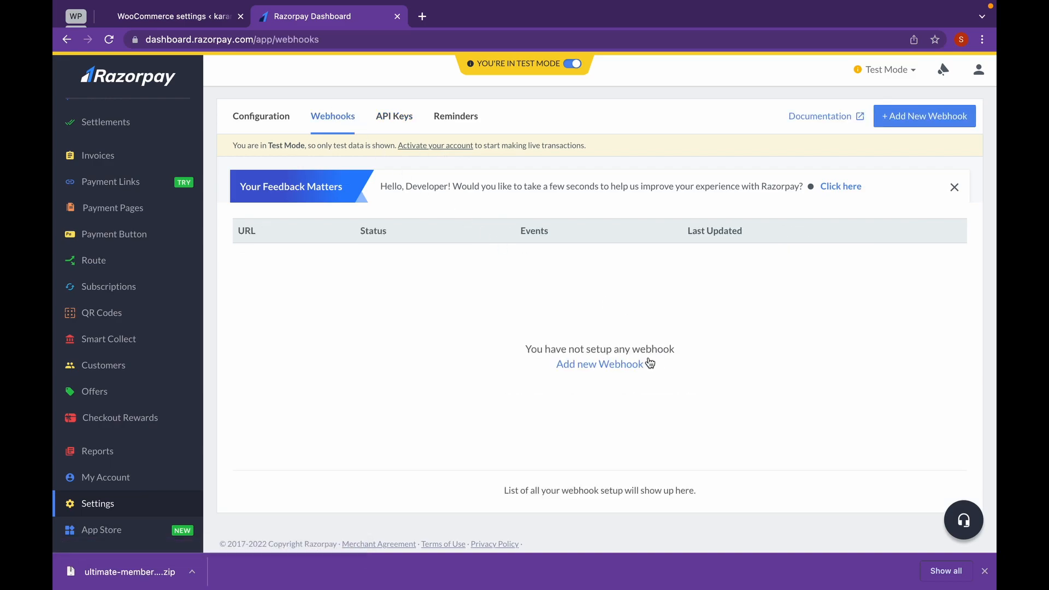
left_click(599, 364)
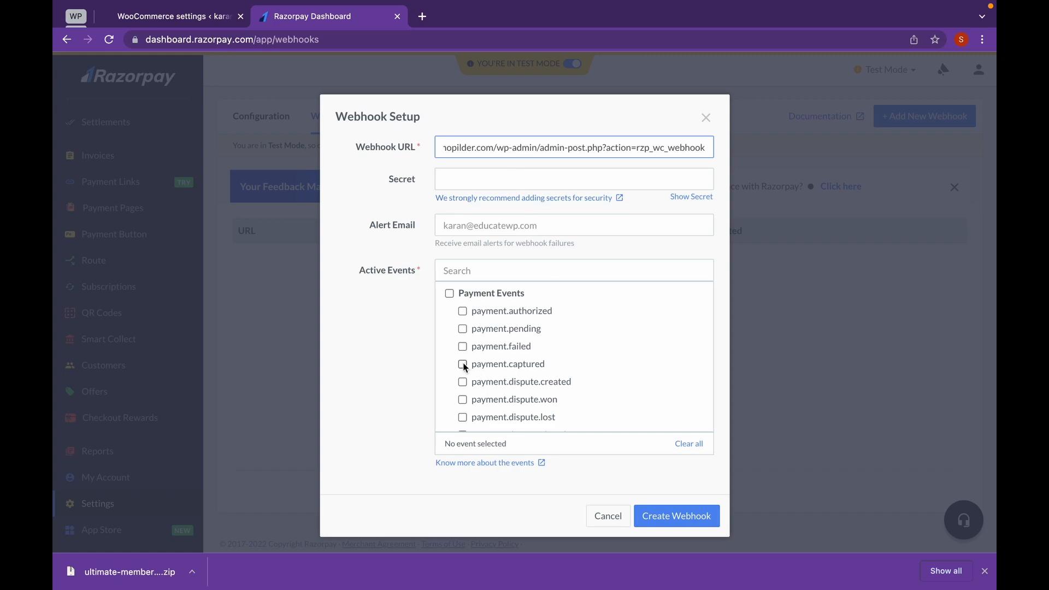
left_click(462, 362)
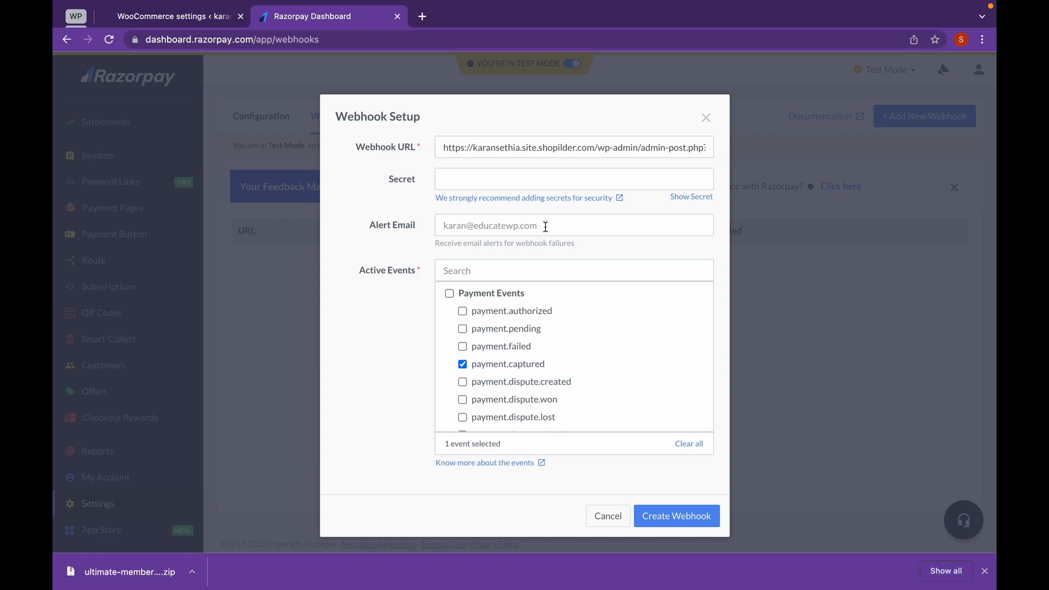
left_click(571, 178)
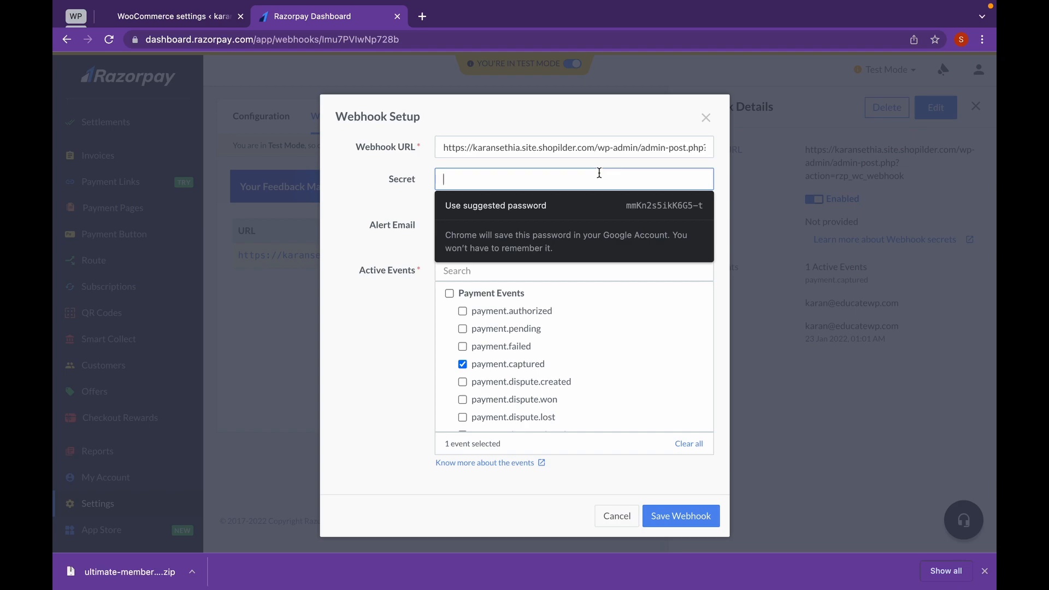
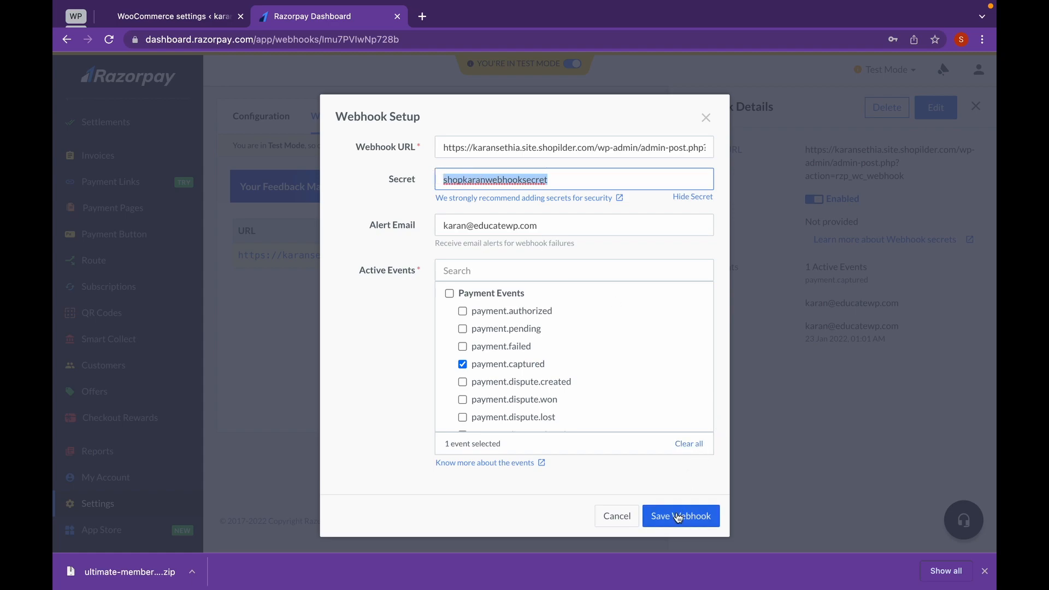
left_click(681, 516)
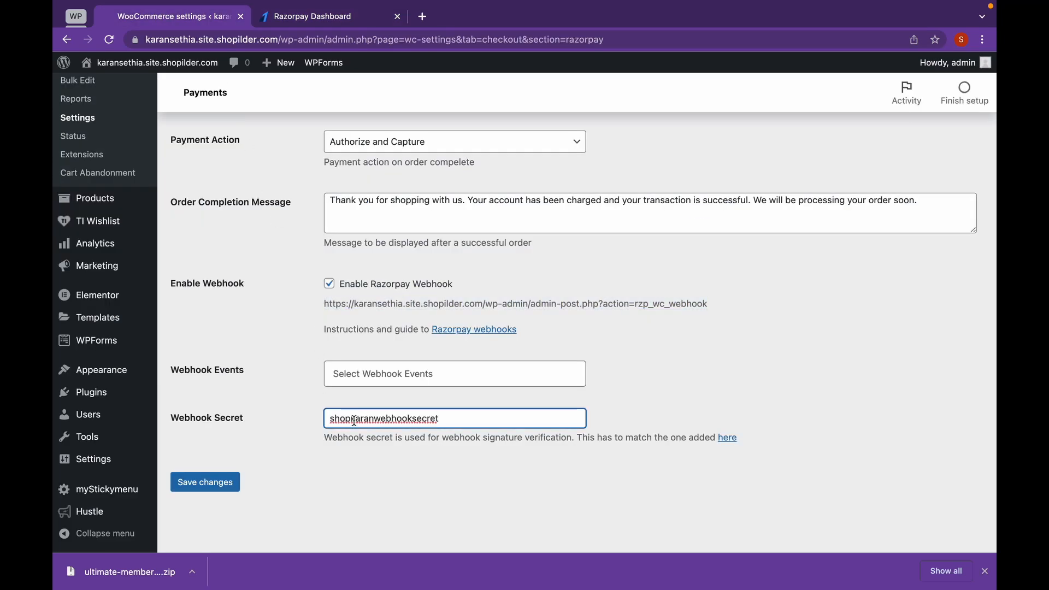
Save the gateway settings with the webhook secret and open the storefront in a new tab.
left_click(205, 482)
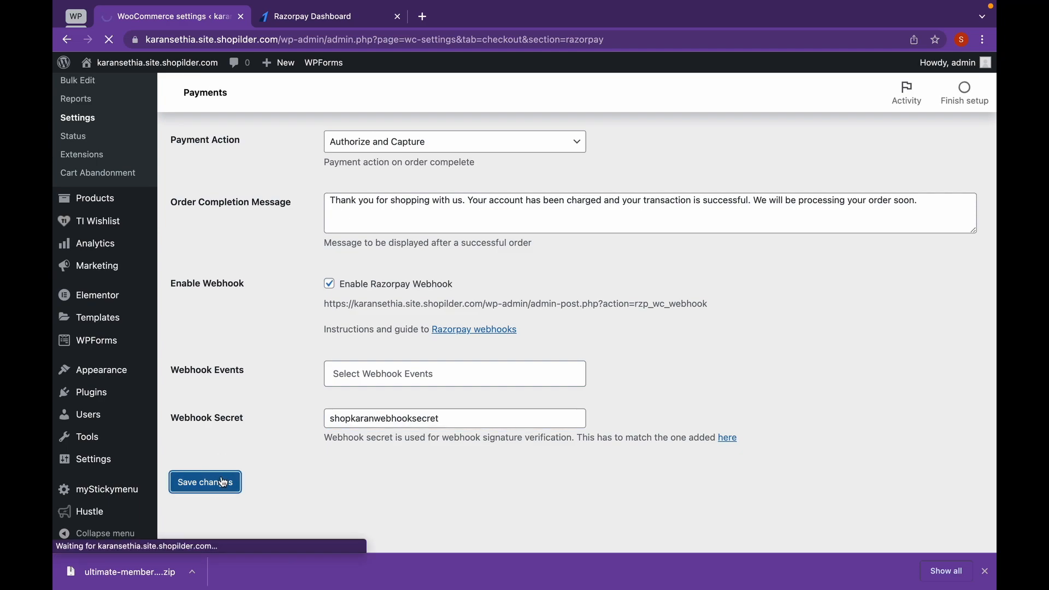
left_click(205, 481)
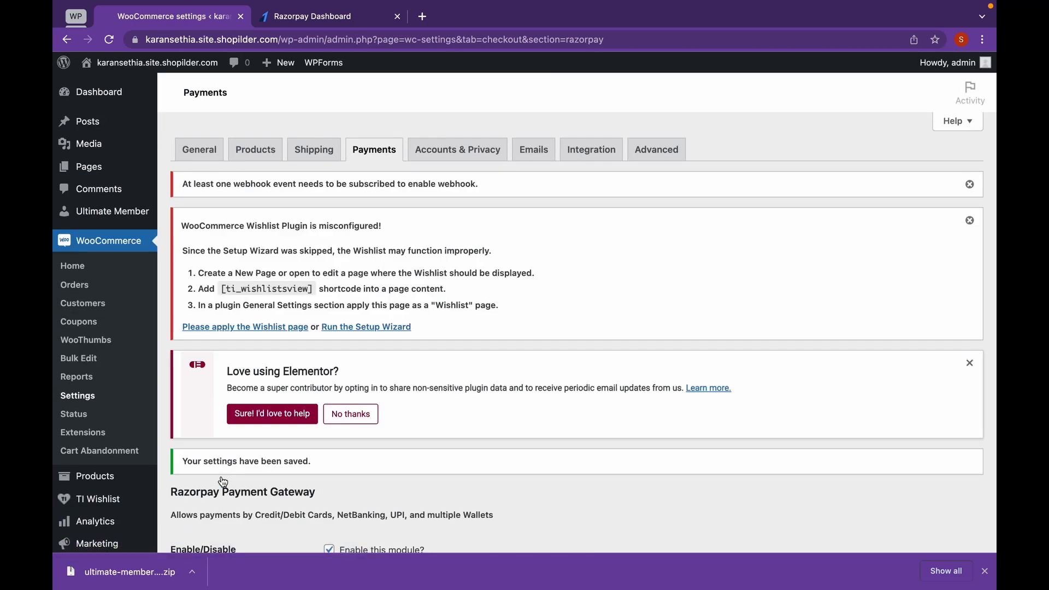
scroll("down", 3)
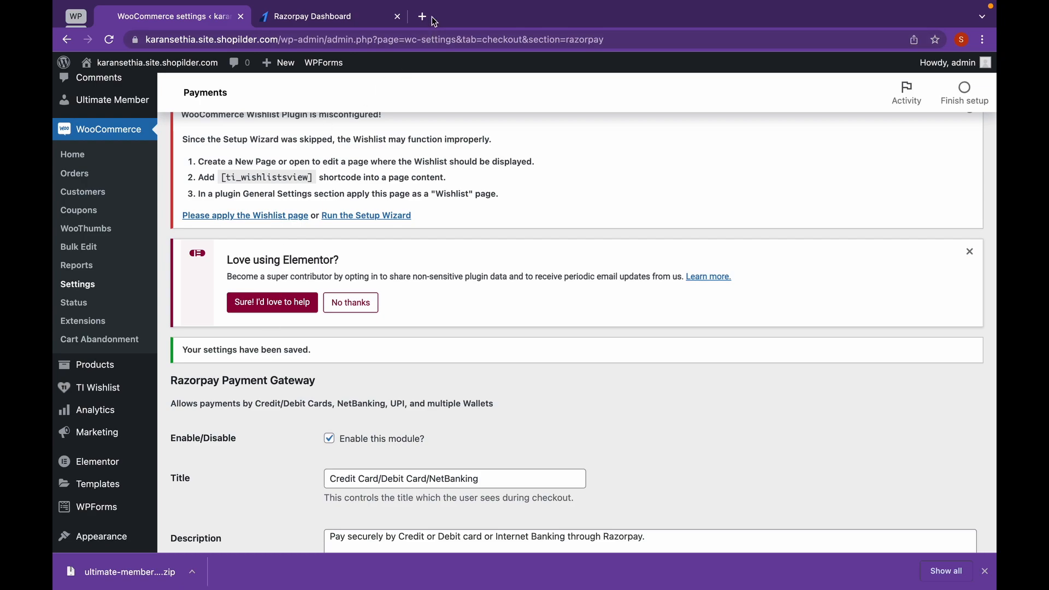
left_click(422, 16)
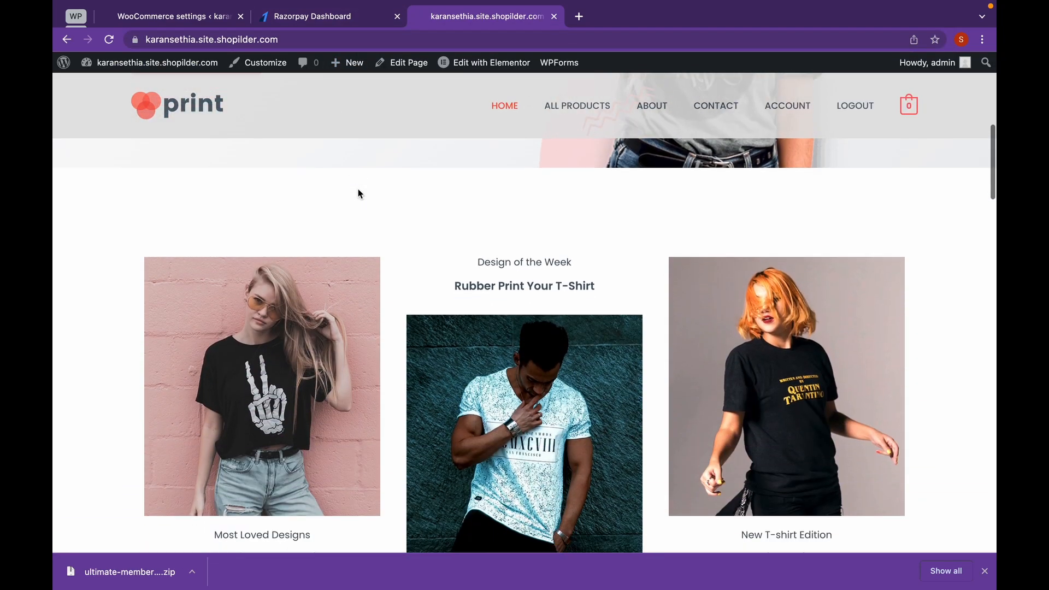
Browse the shop and add the Father's Day Coffee Mug ($19.00) to the cart.
left_click(577, 106)
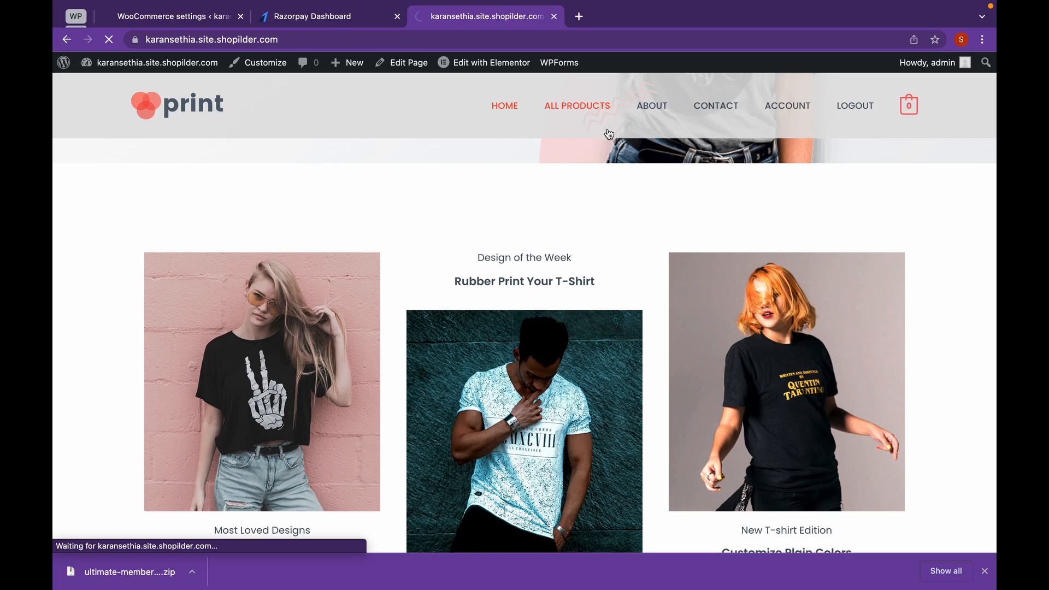
left_click(577, 106)
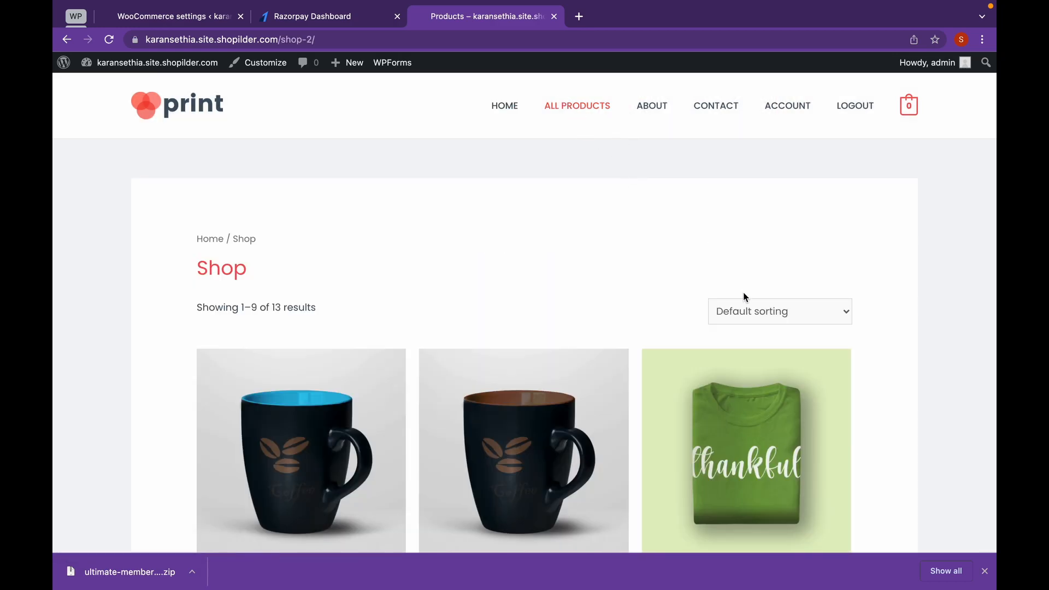
scroll("down", 3)
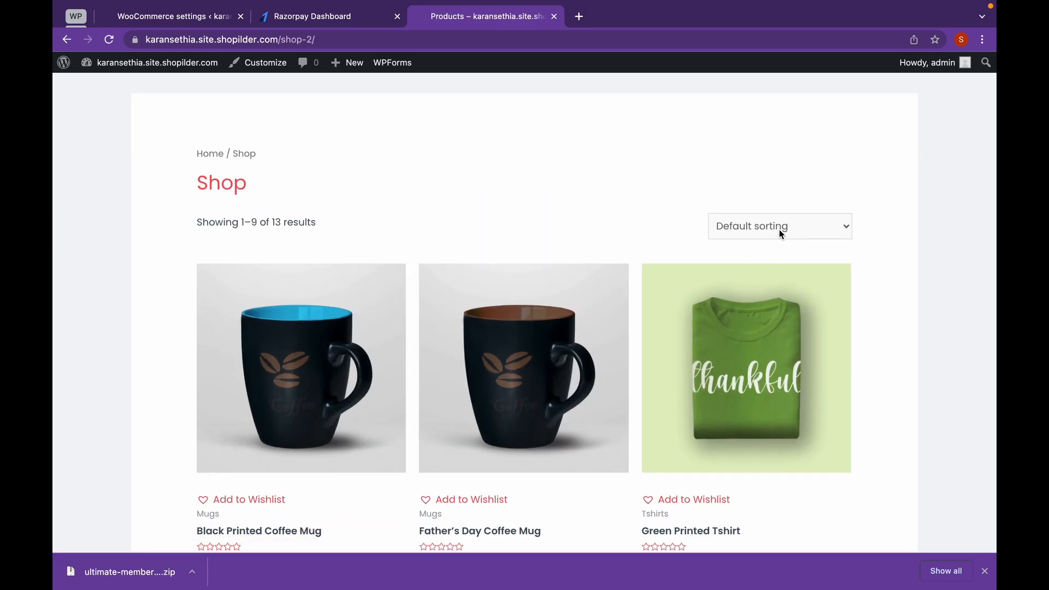
left_click(779, 225)
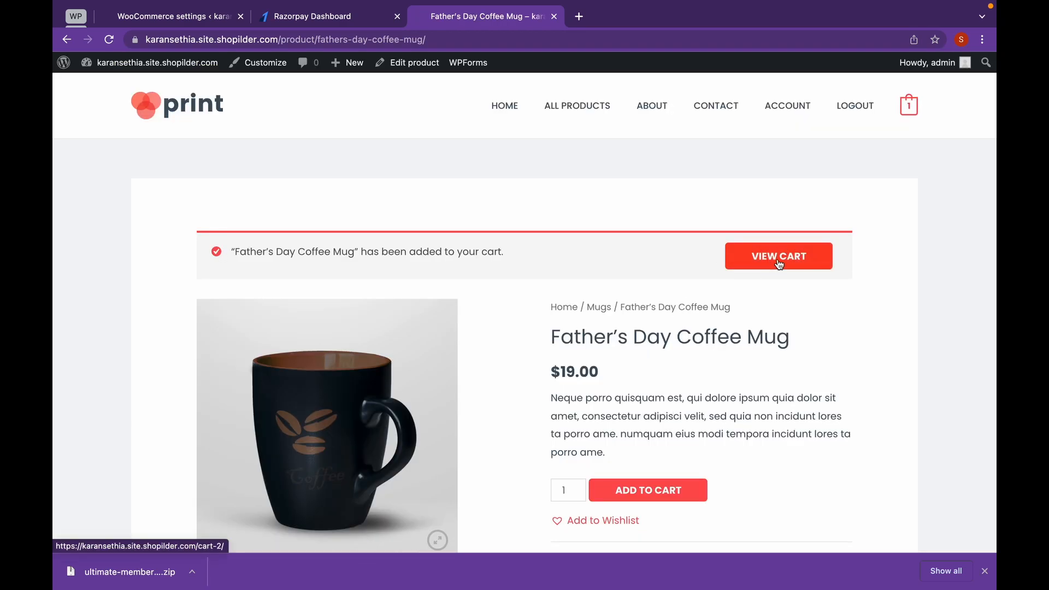
View the cart with the mug and proceed to checkout.
left_click(778, 255)
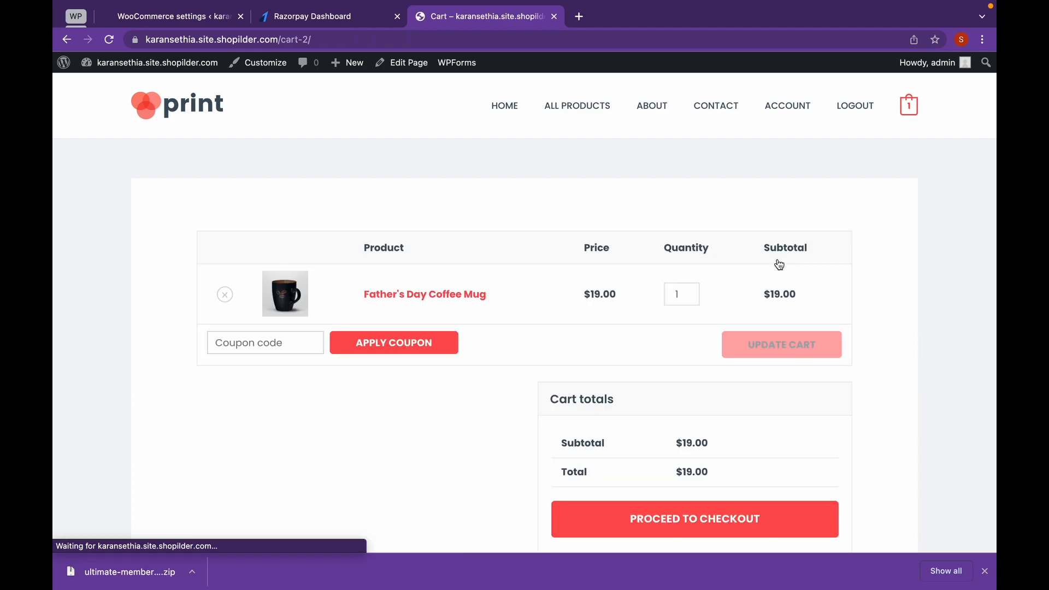
scroll("down", 3)
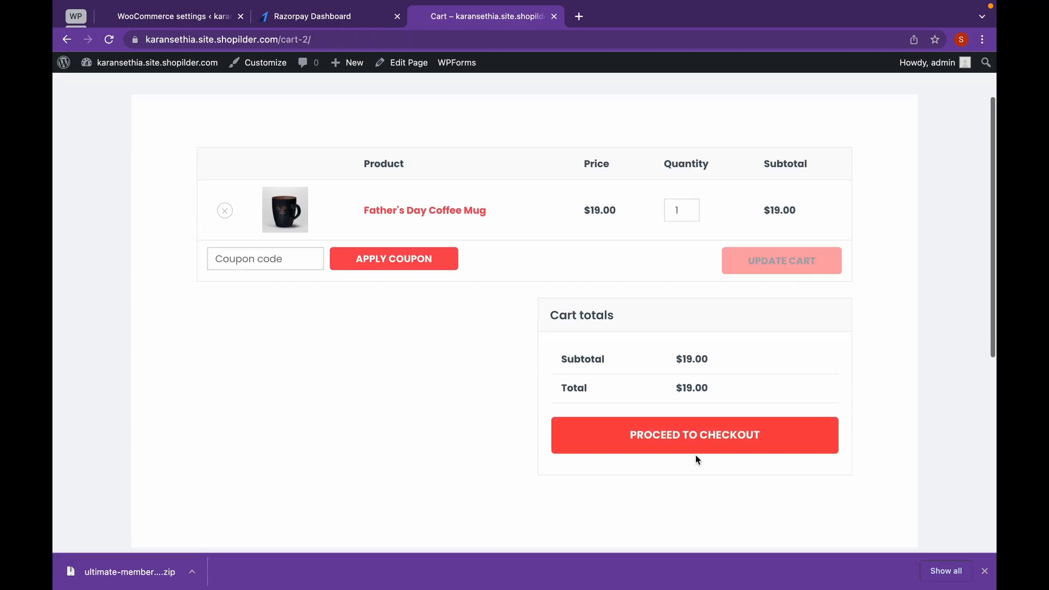
left_click(695, 435)
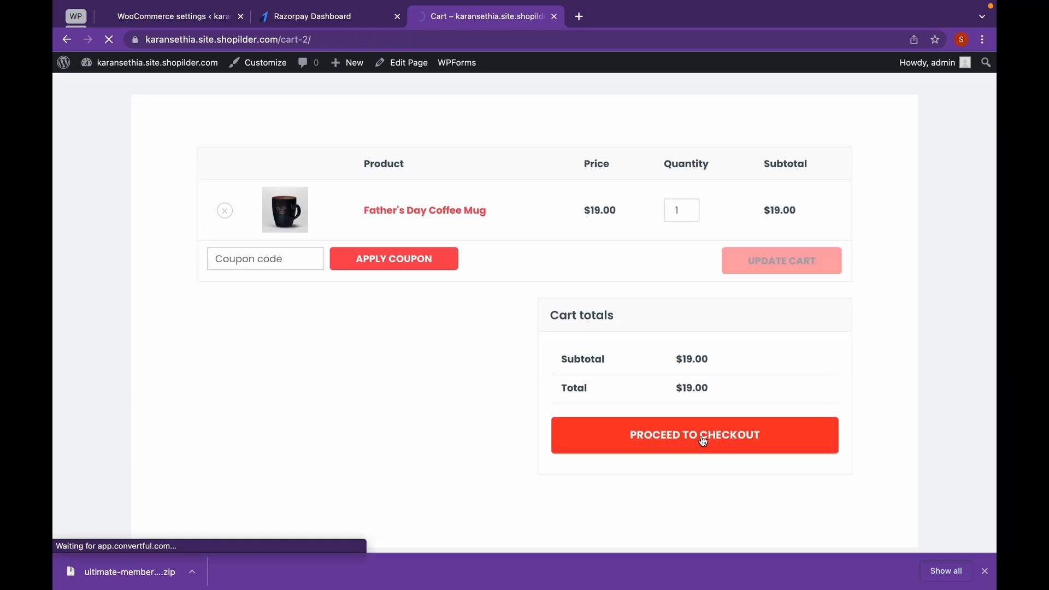
Enter last name Sethia and choose India as the billing country.
left_click(694, 435)
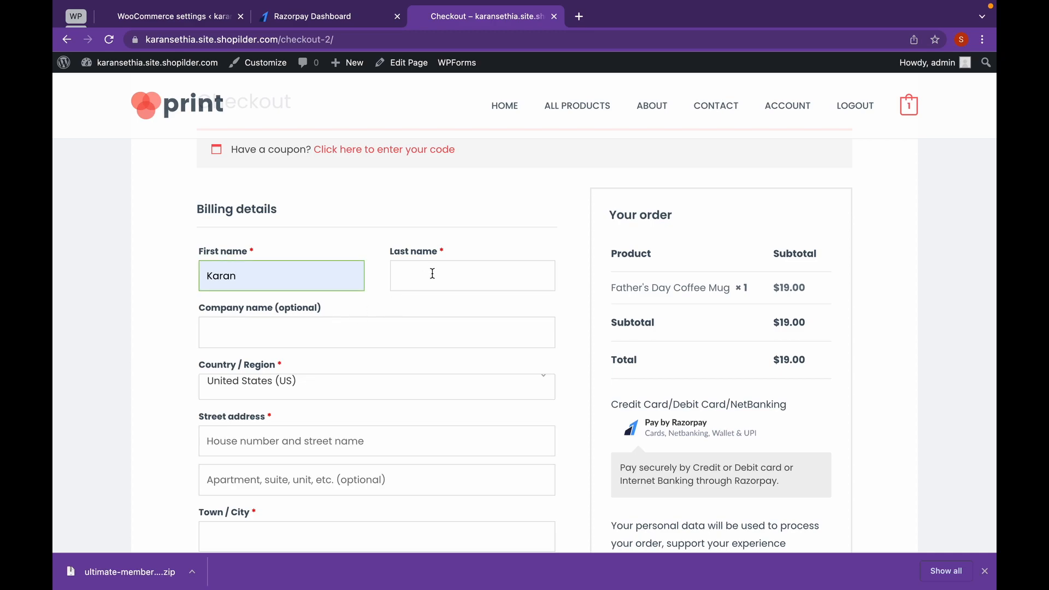
mouse_move(419, 300)
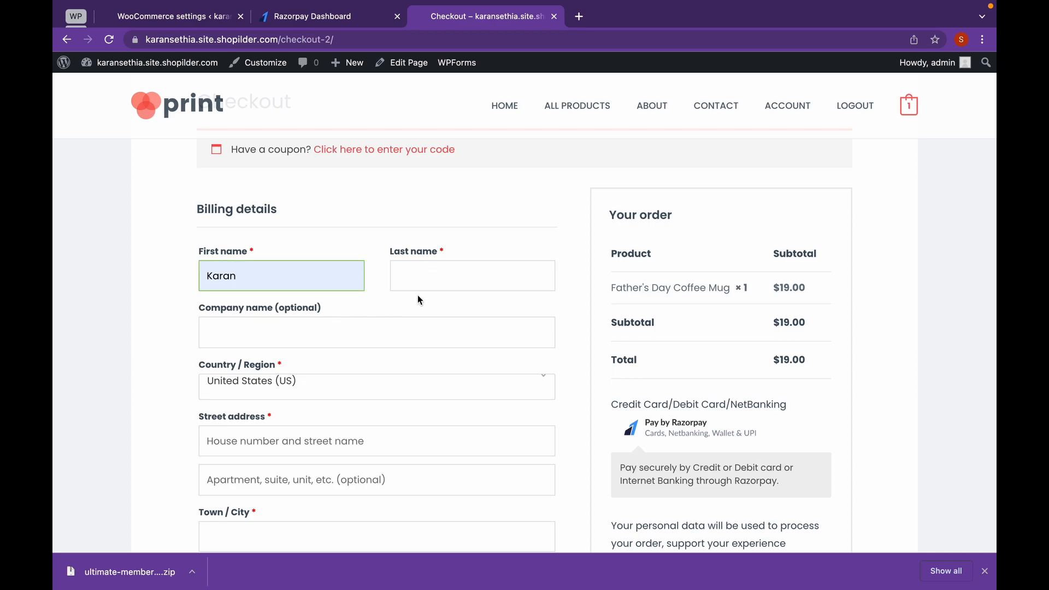
type("Sethia")
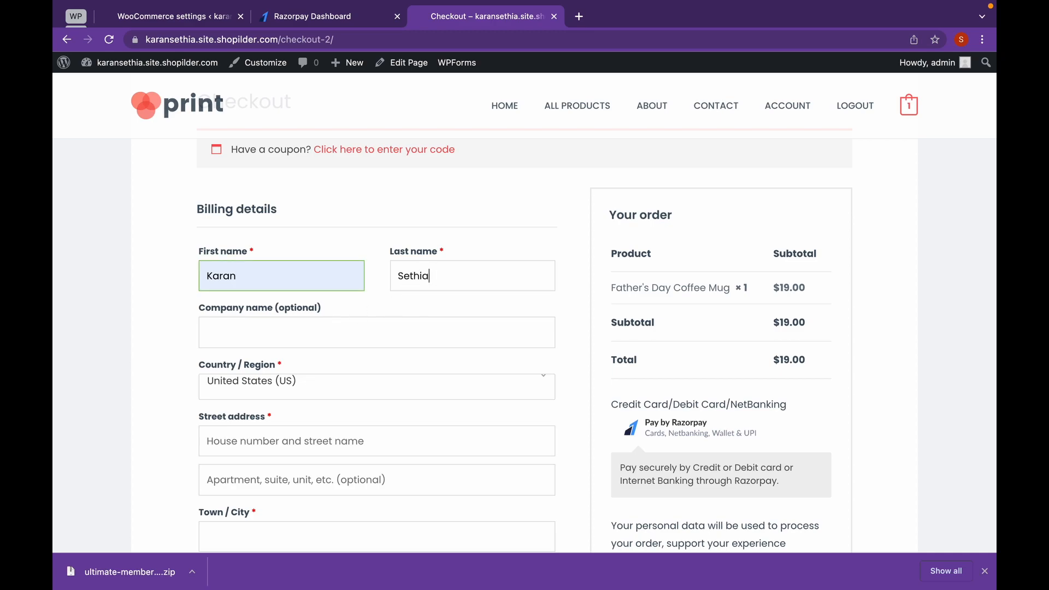
left_click(376, 380)
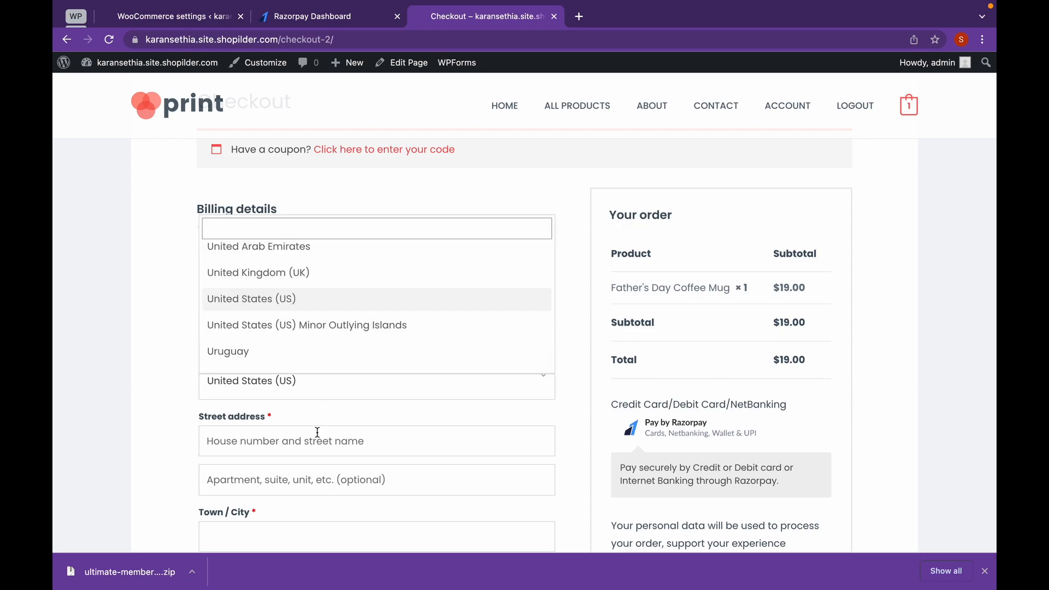
scroll("down", 3)
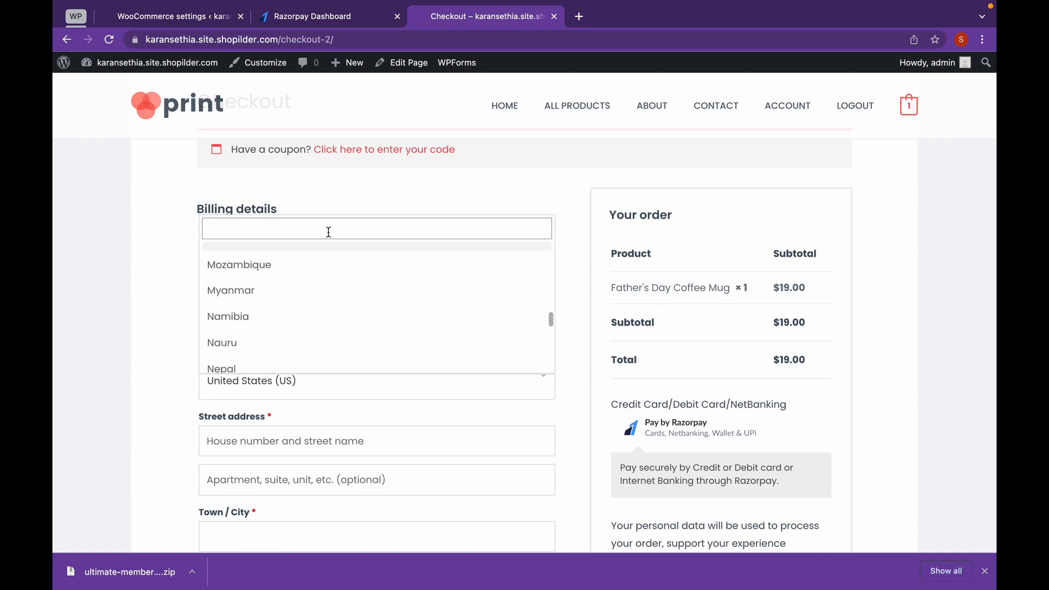
type("India")
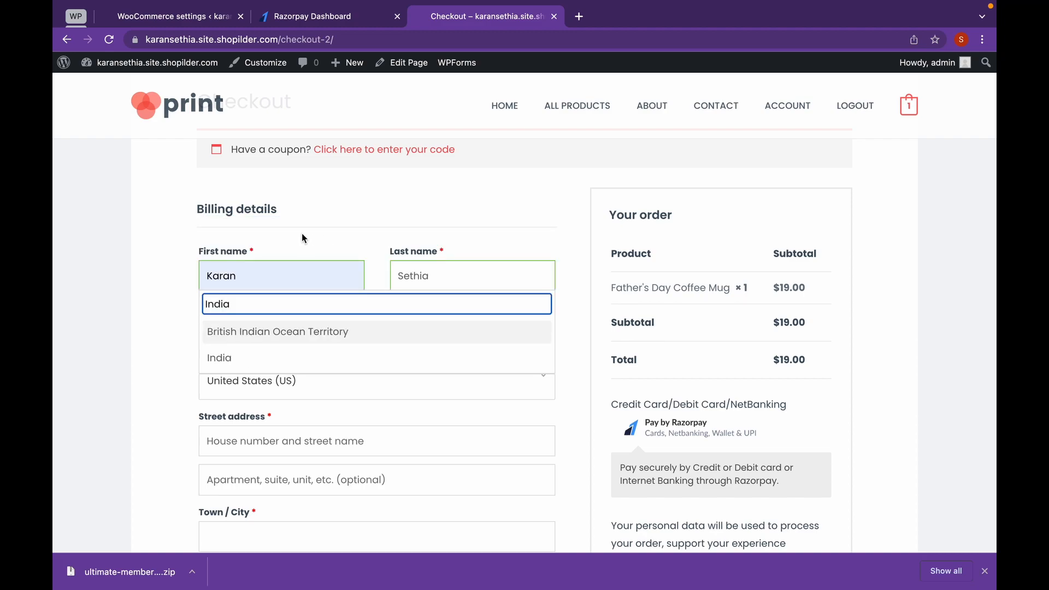
left_click(219, 357)
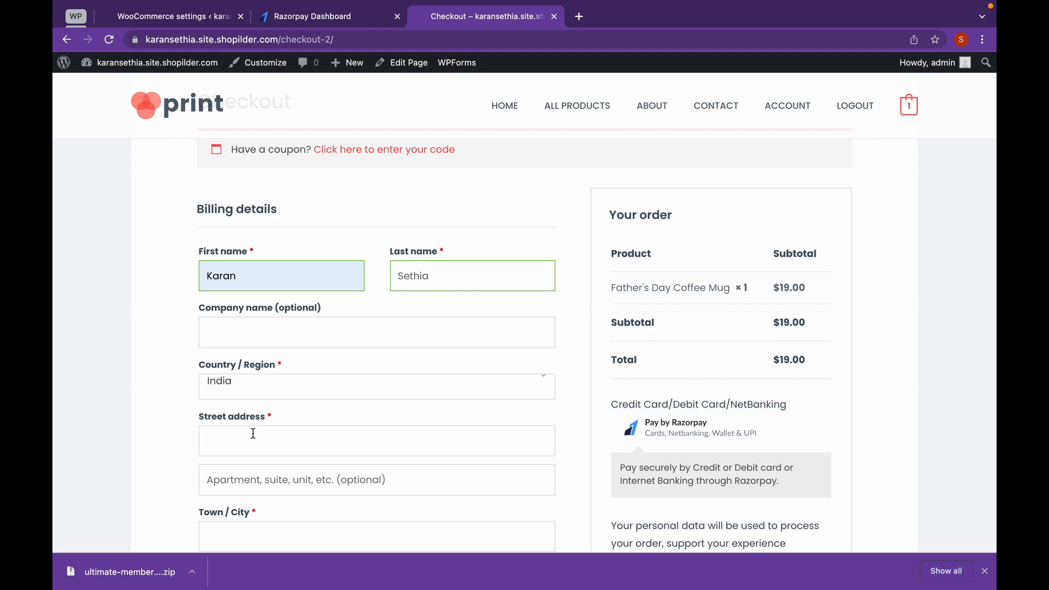
Fill in street 'Asho…', town New Delhi, state Delhi, PIN 110056 and a phone number.
type("Ash")
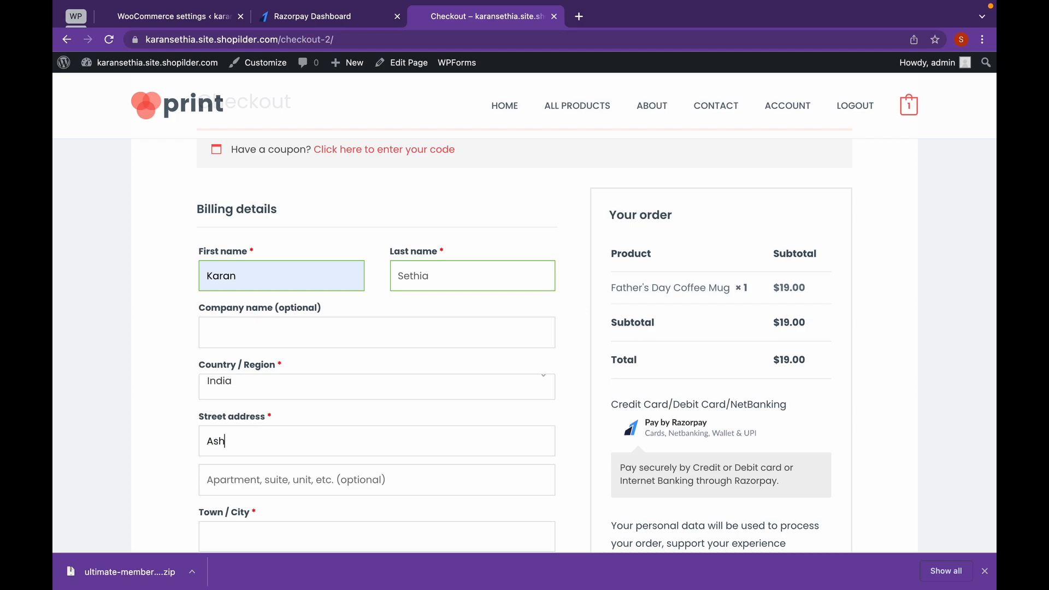
type("ok Vihar")
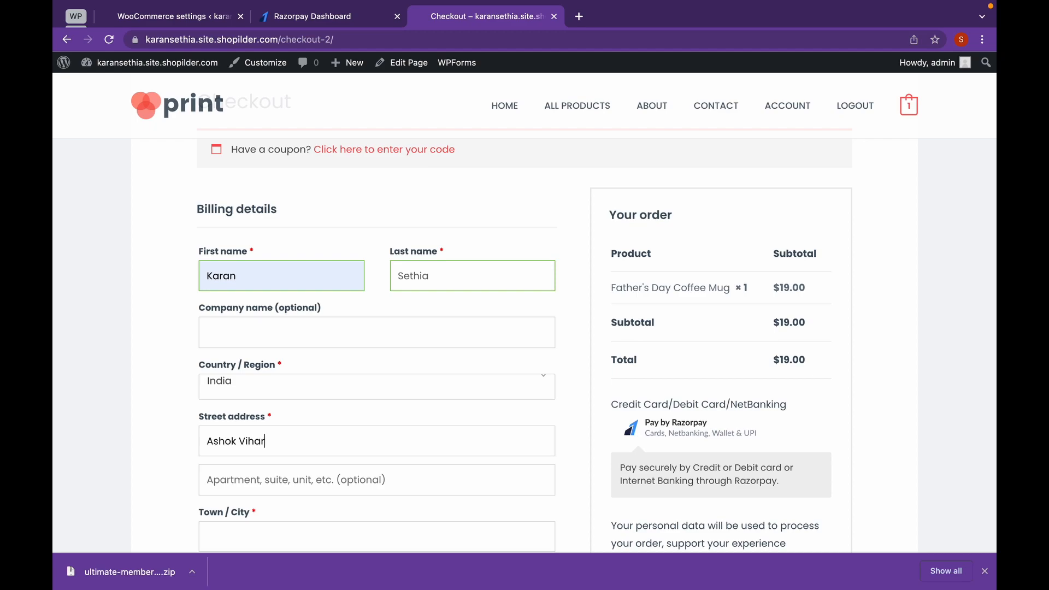
scroll("down", 3)
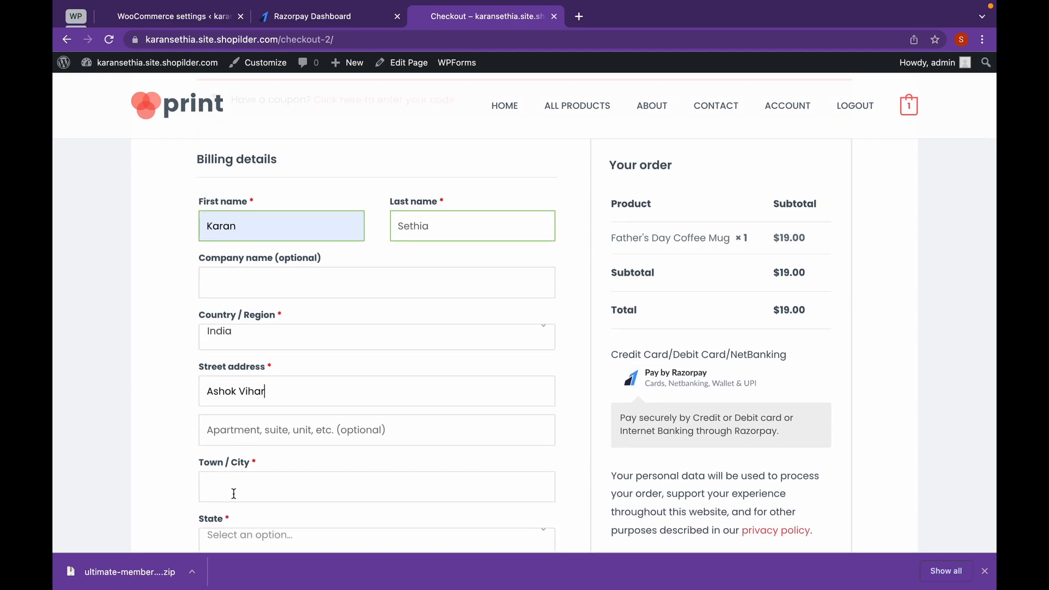
type("New Delhi")
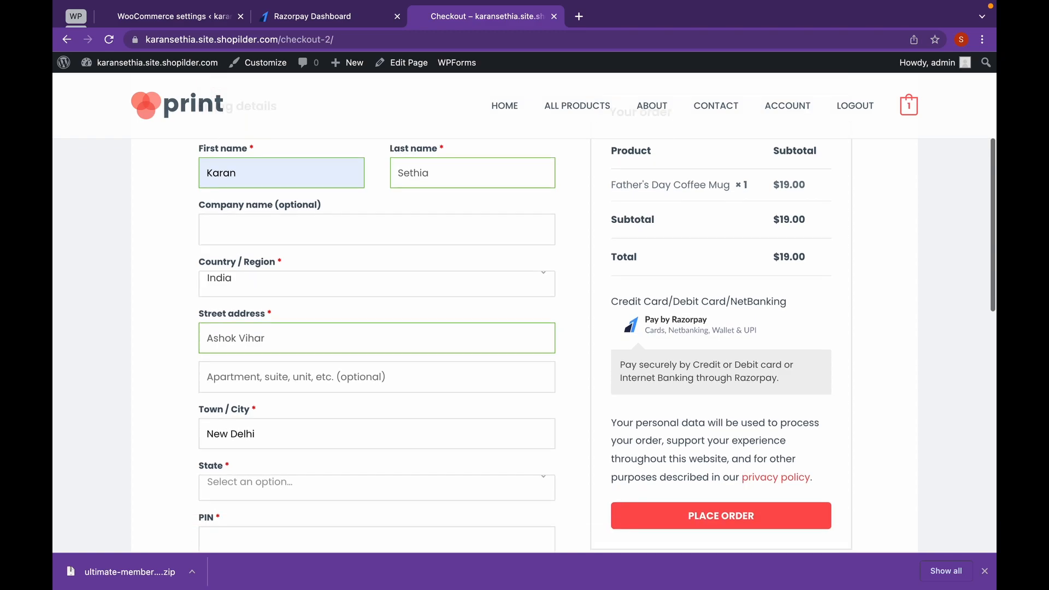
left_click(376, 482)
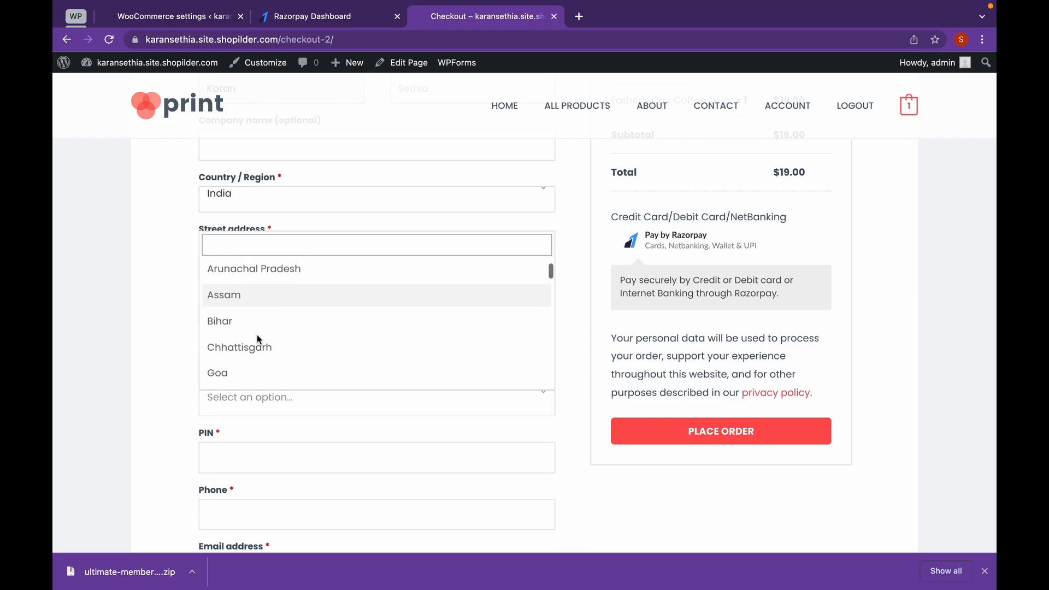
type("Delhi")
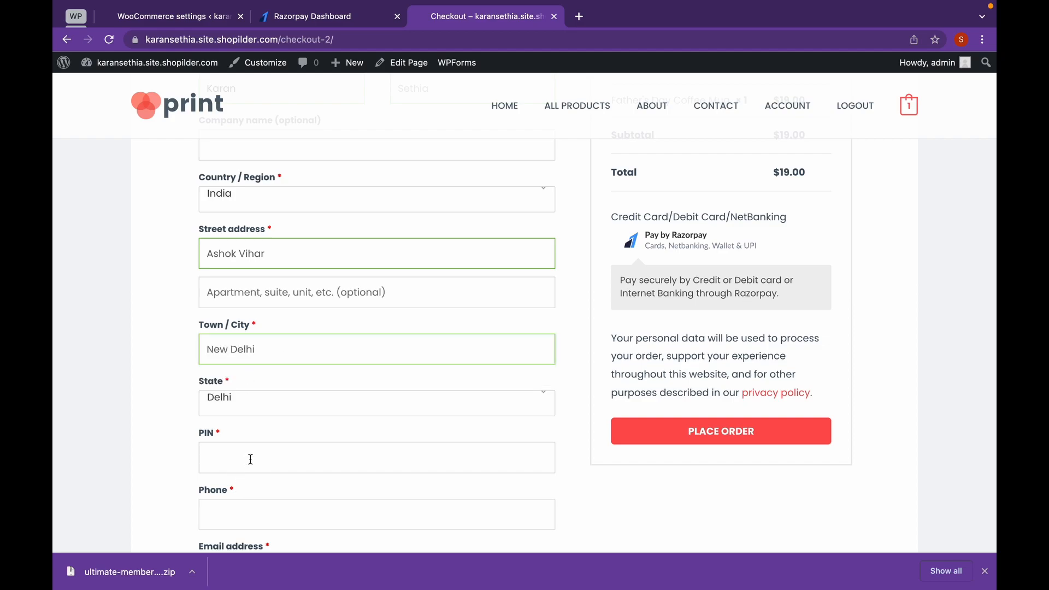
type("110056")
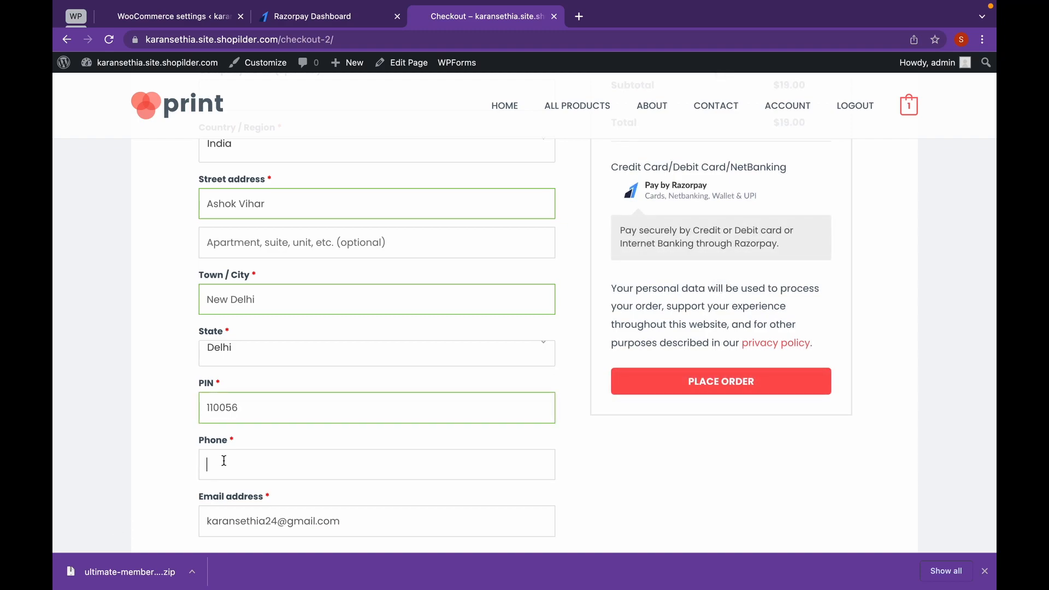
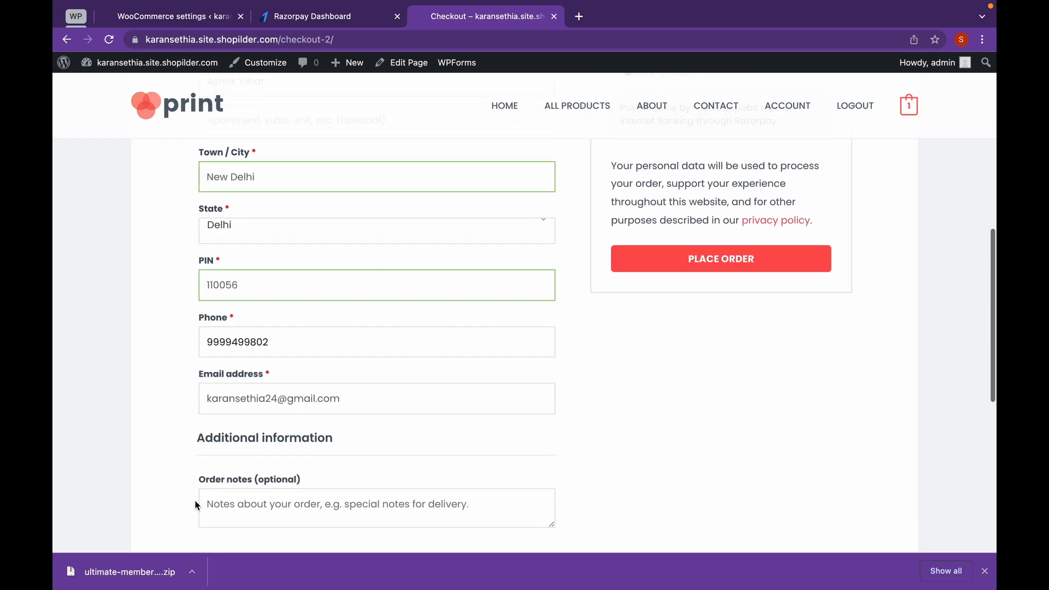
Place the $19 order, declining Chrome's save-address prompt, and start paying with Razorpay.
left_click(720, 258)
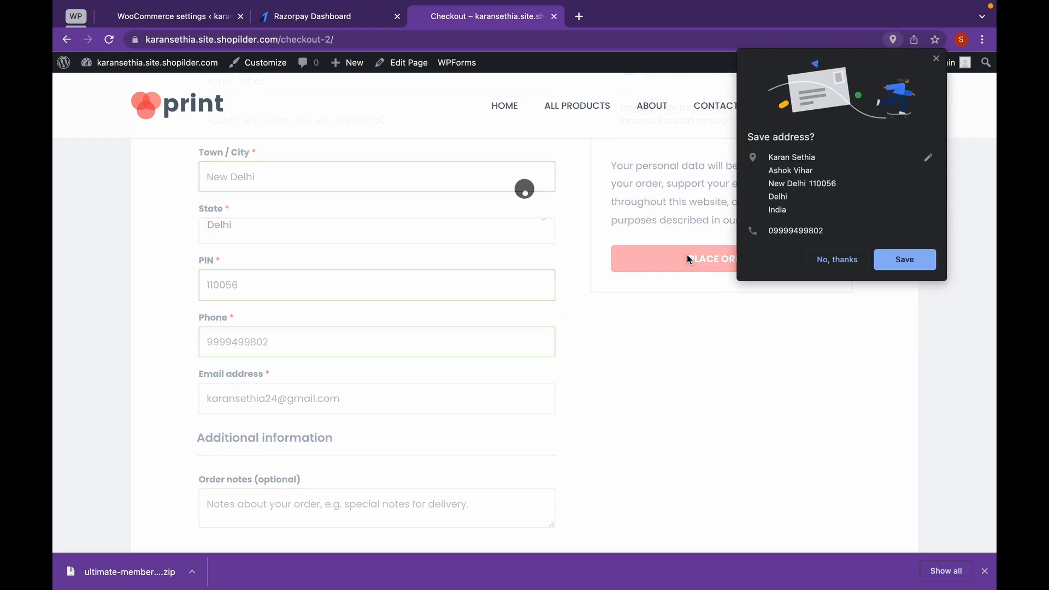
left_click(836, 260)
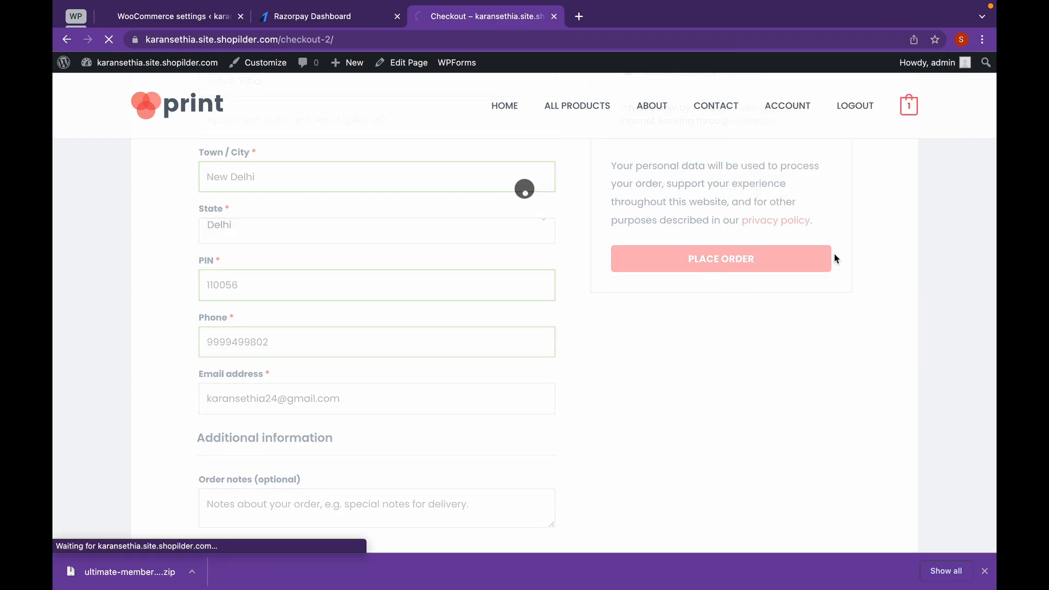
left_click(720, 259)
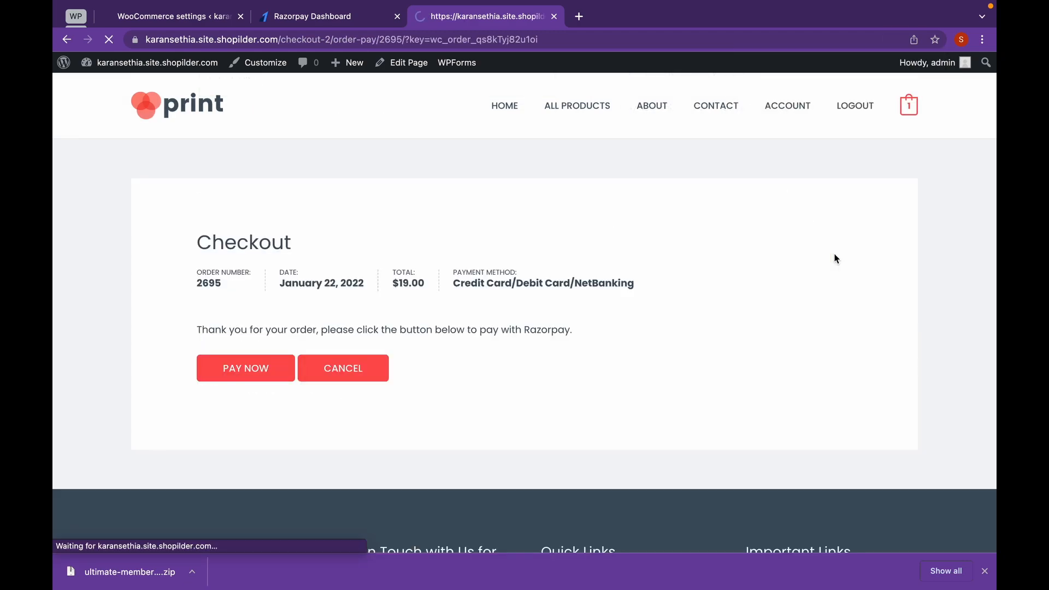
left_click(245, 368)
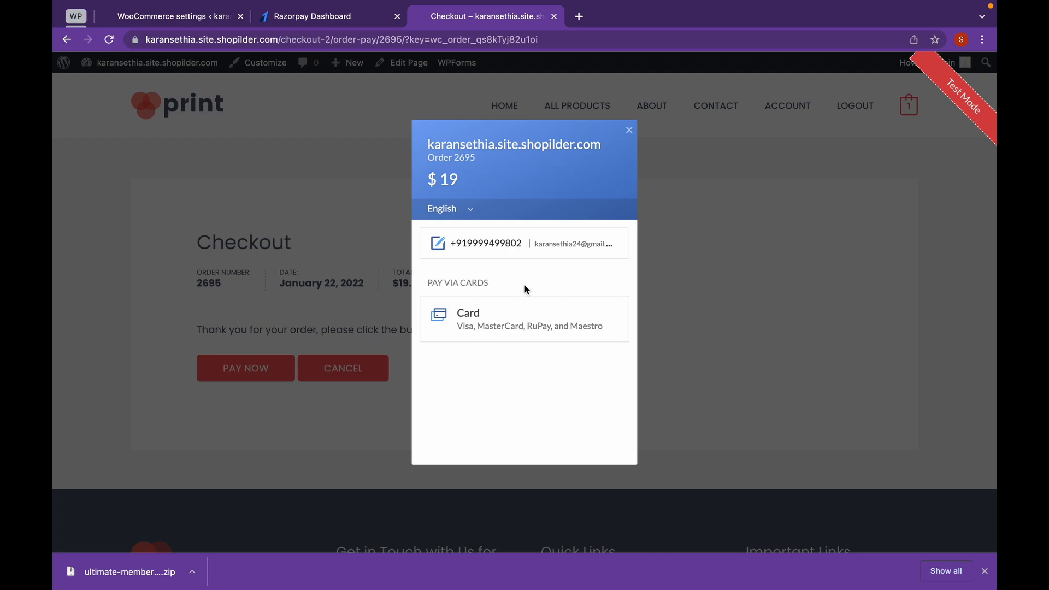
mouse_move(526, 293)
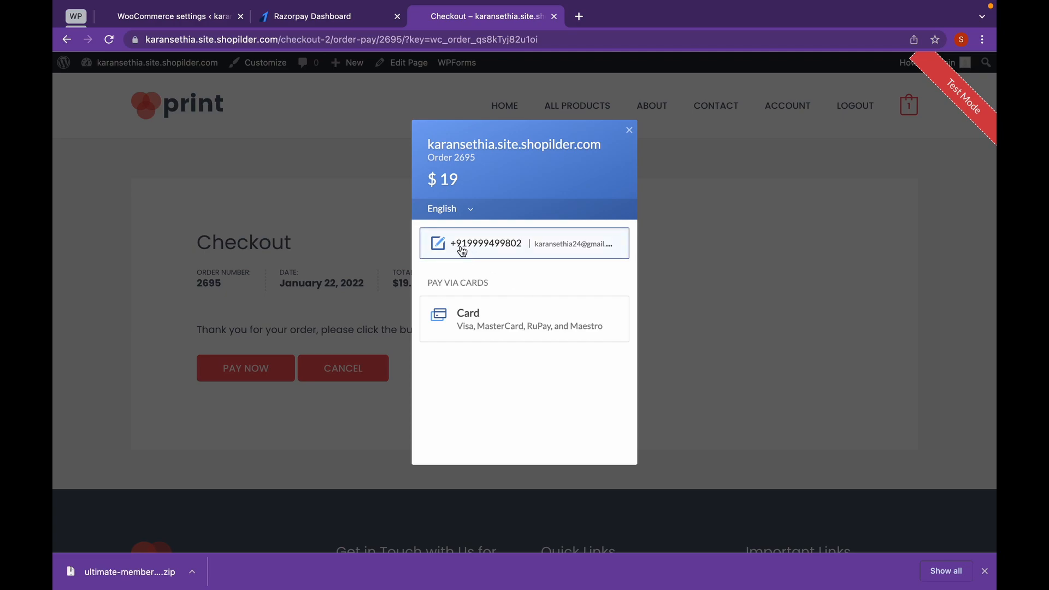
In the Razorpay test popup, view the Card method and return to the payment methods list.
left_click(467, 319)
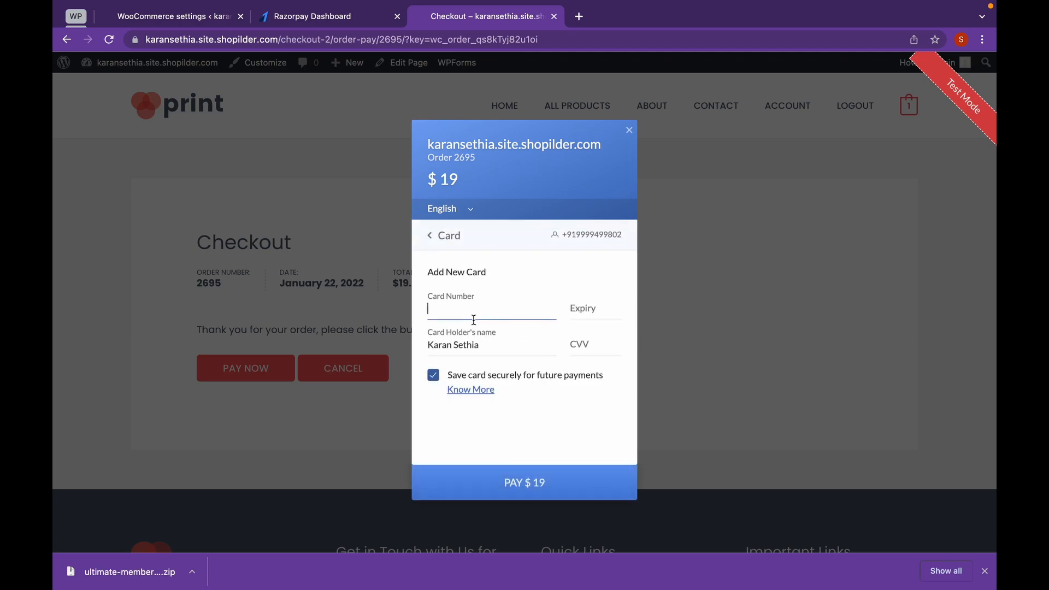
left_click(429, 235)
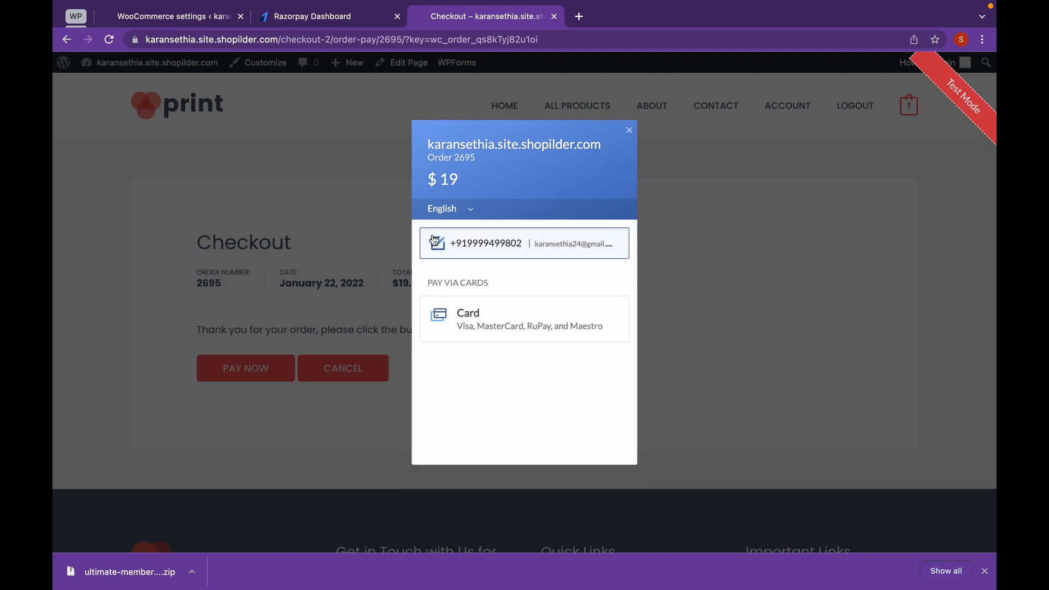